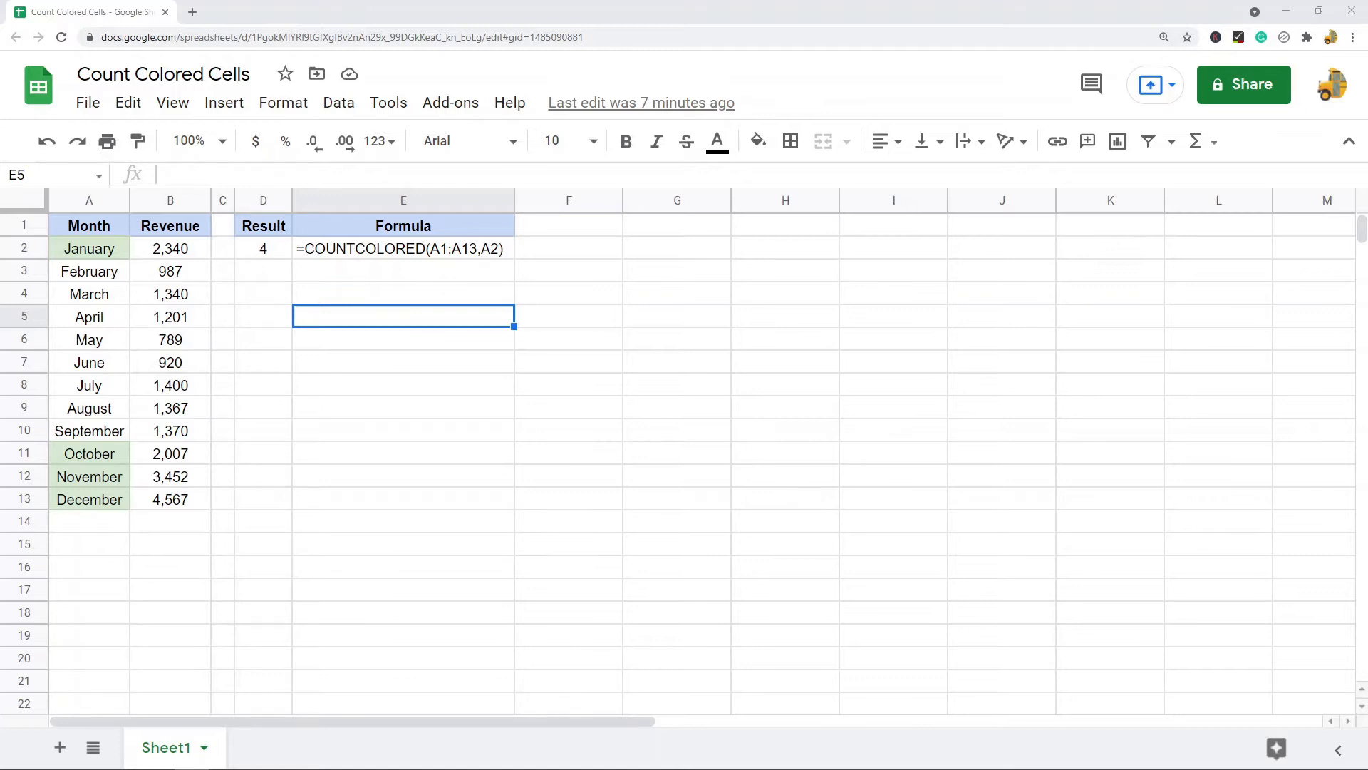
mouse_move(757, 445)
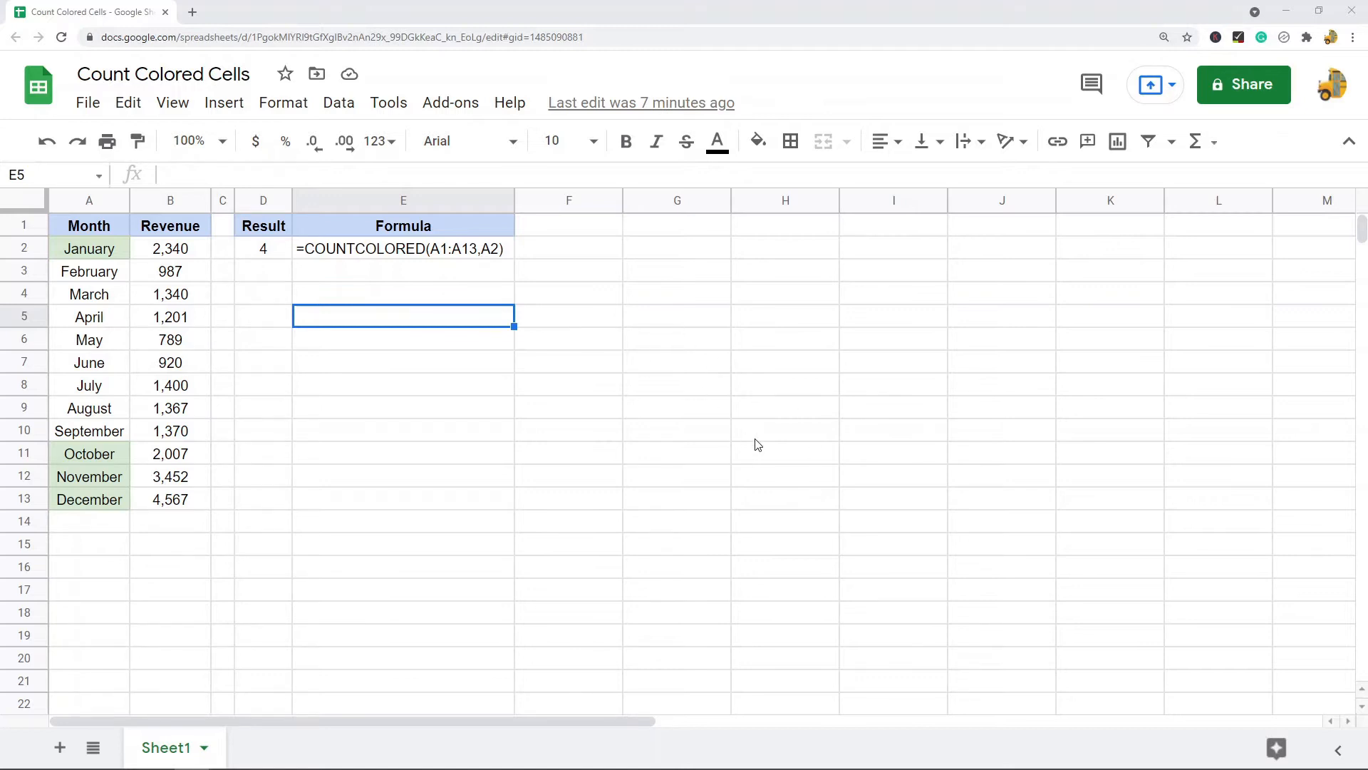
Bring up the Tools menu that leads to the script editor.
click(387, 102)
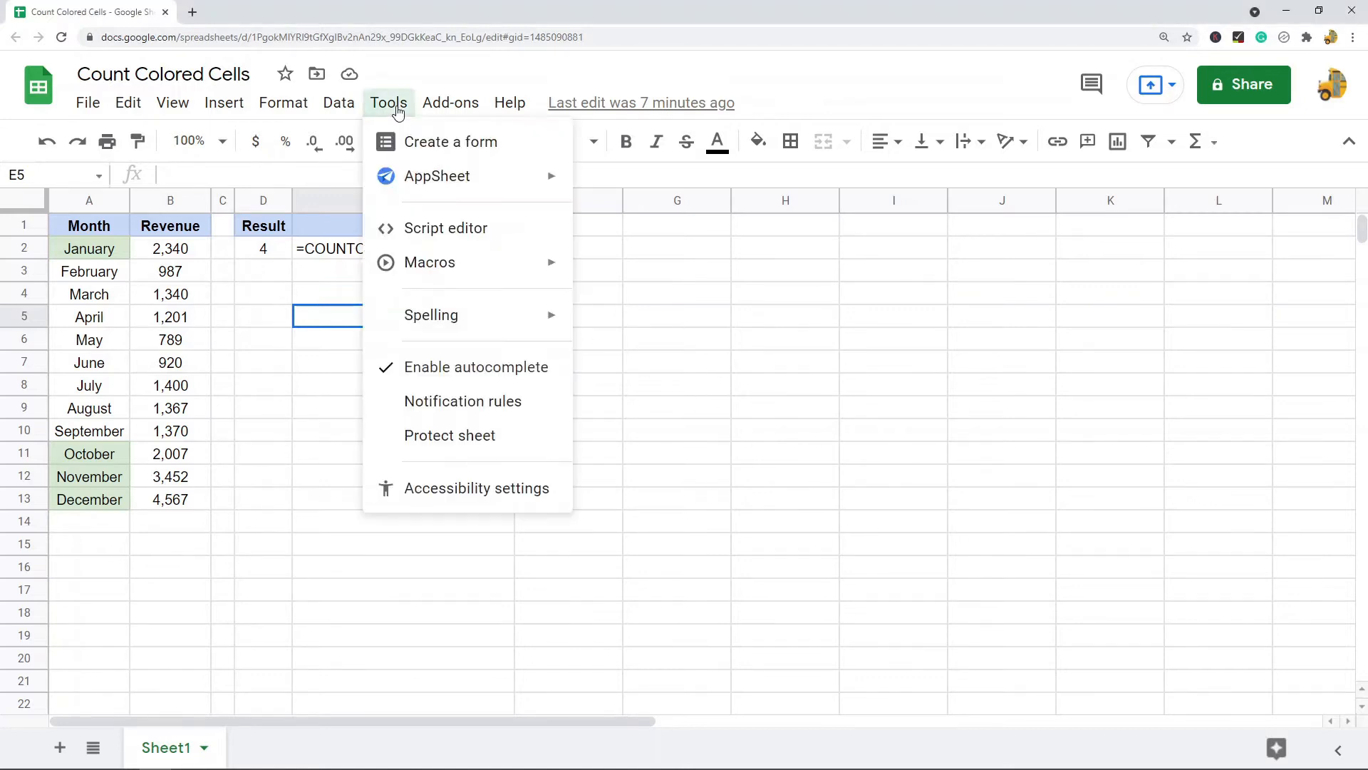
mouse_move(446, 228)
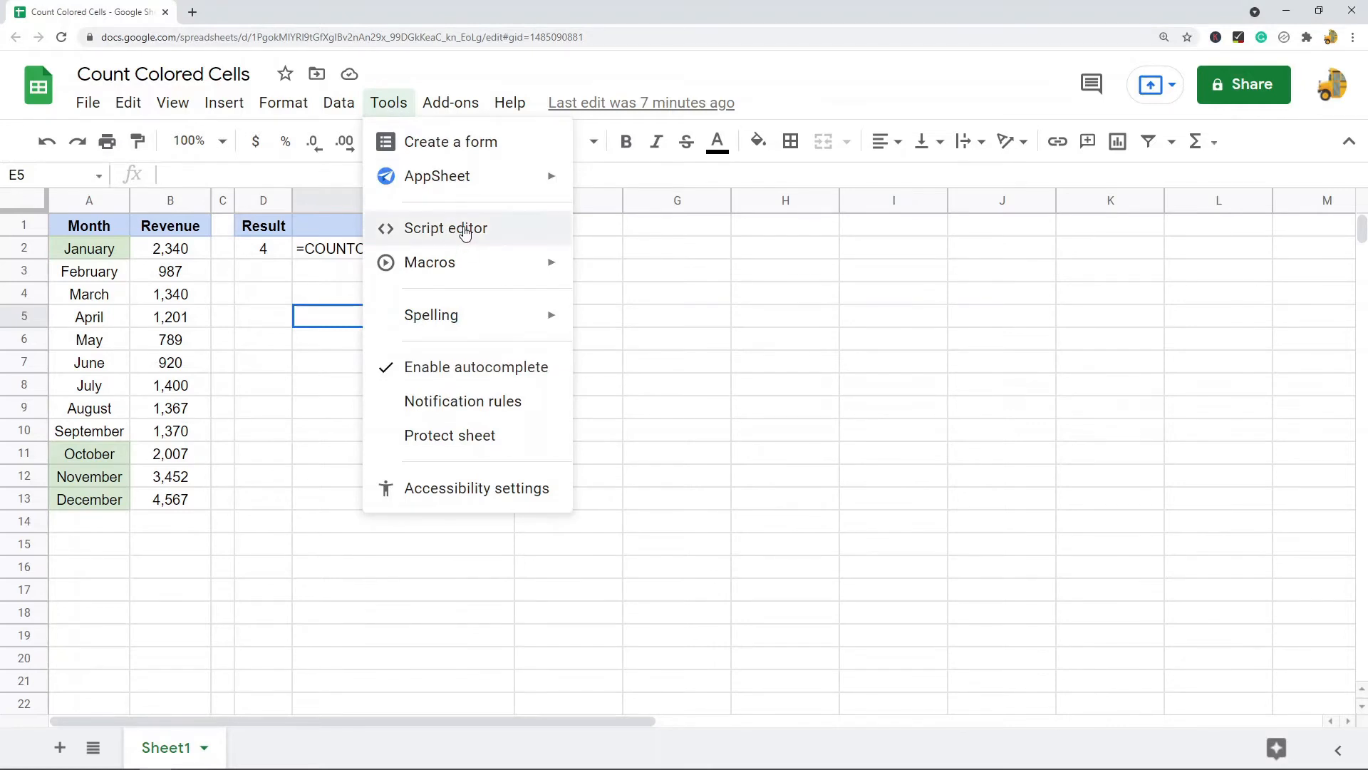
Review the COUNTCOLORED function in Code.gs, selecting all of its code.
click(446, 228)
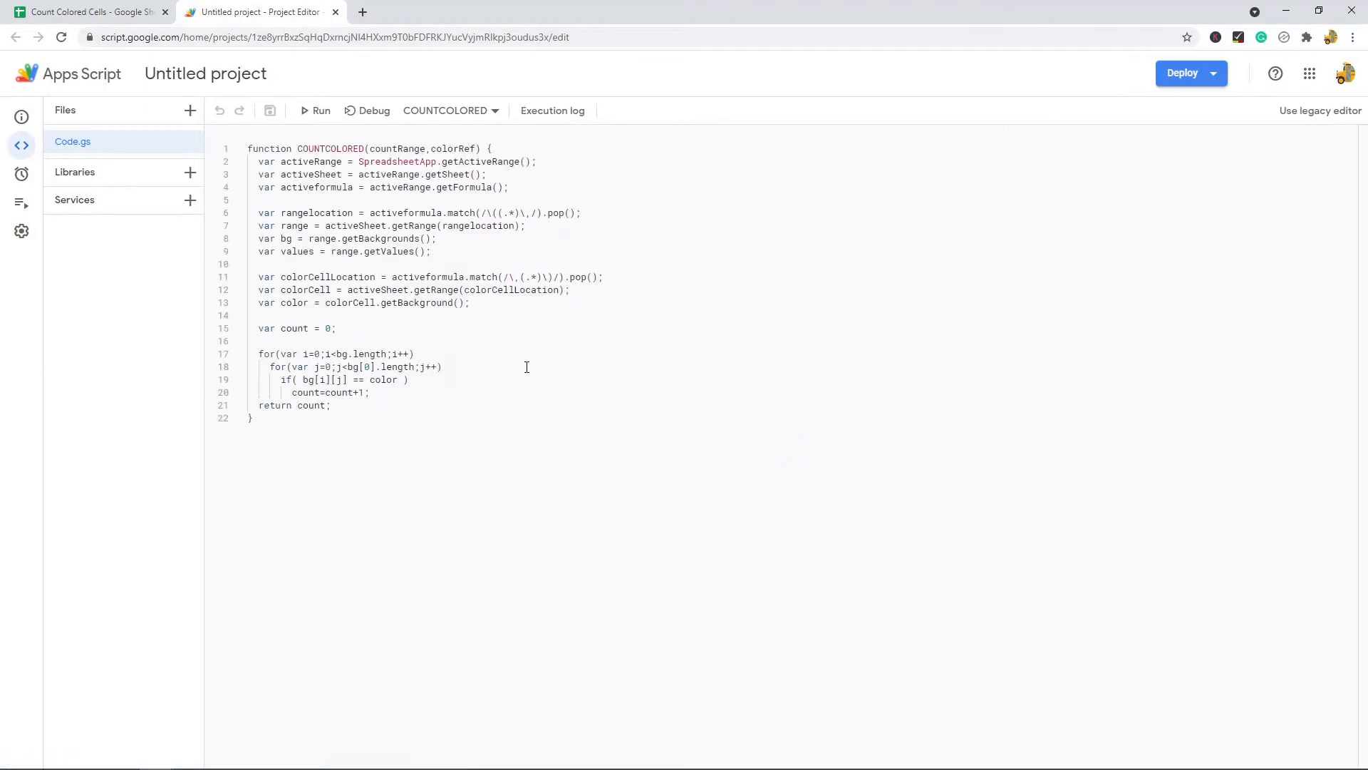
mouse_move(87, 141)
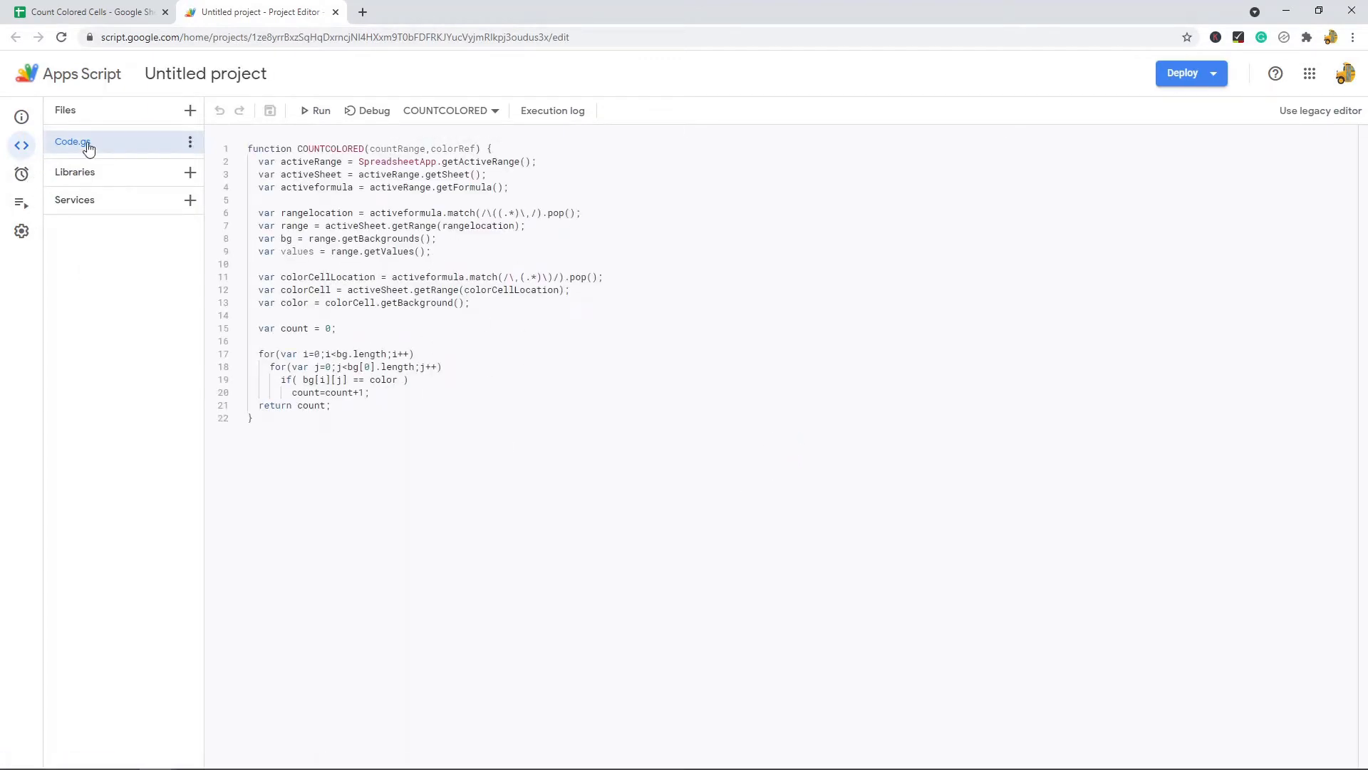
mouse_move(87, 148)
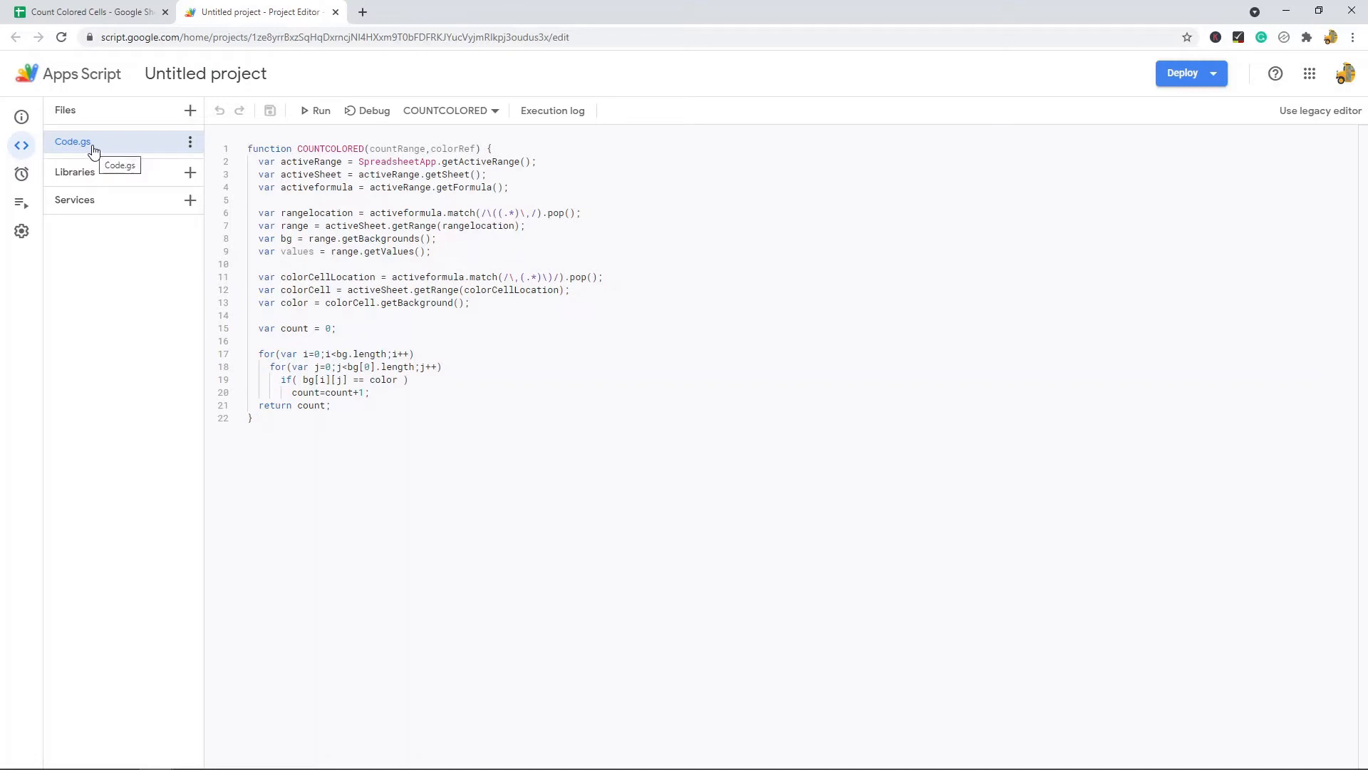
mouse_move(106, 139)
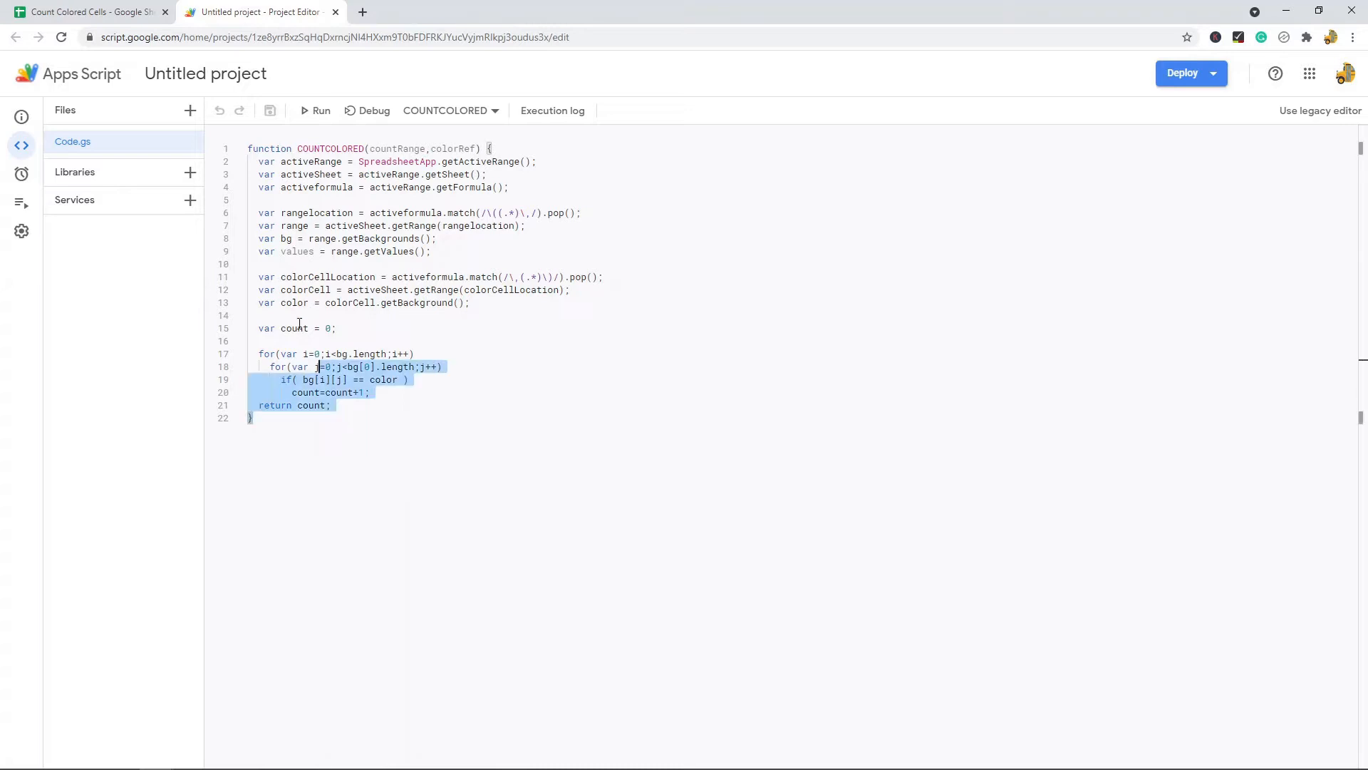
key(ctrl+a)
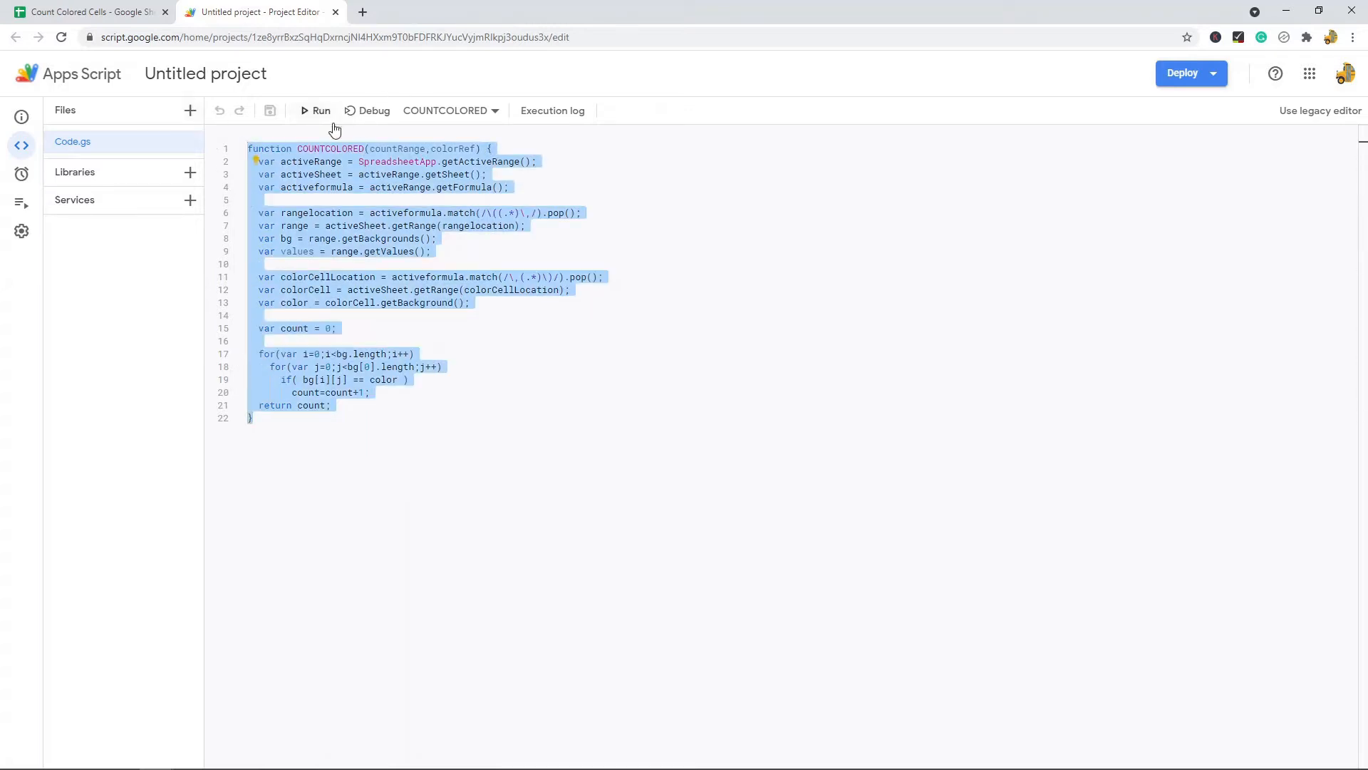
click(349, 418)
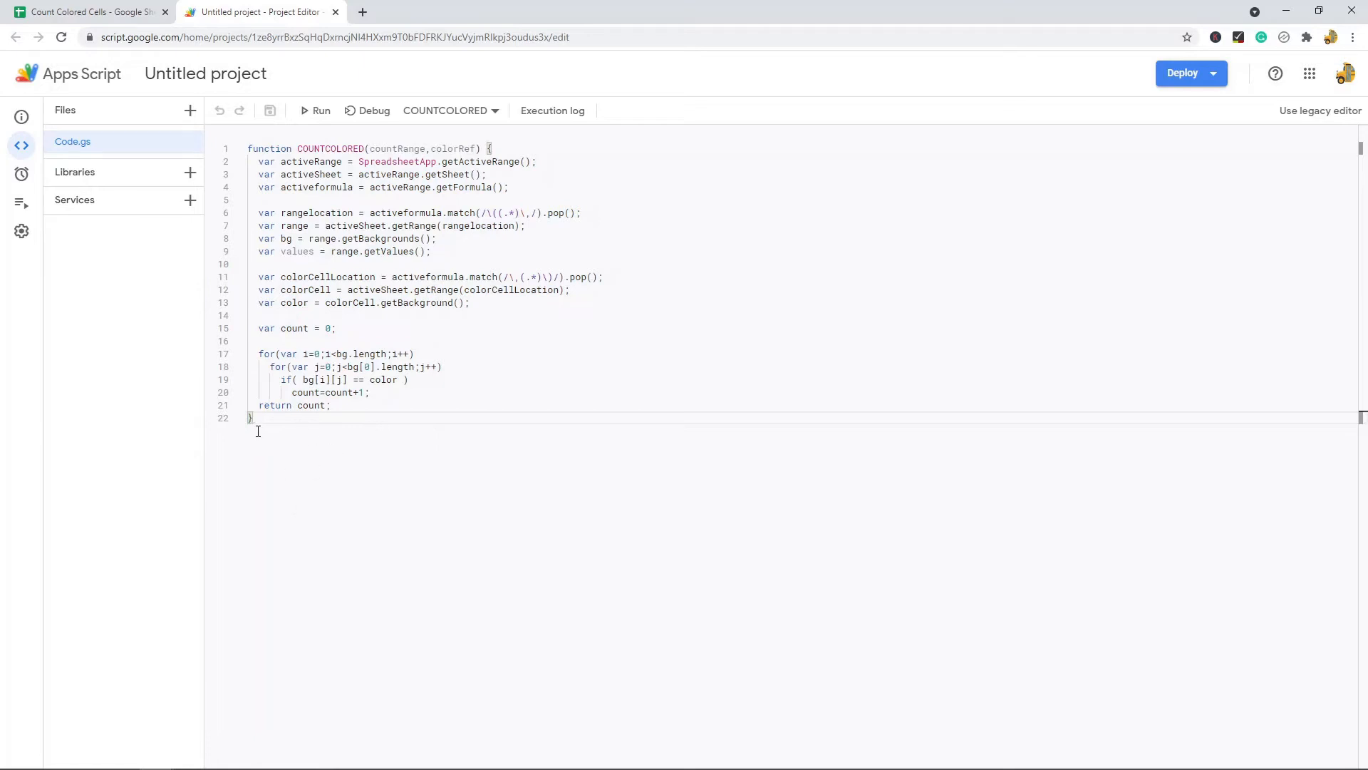
key(ctrl+a)
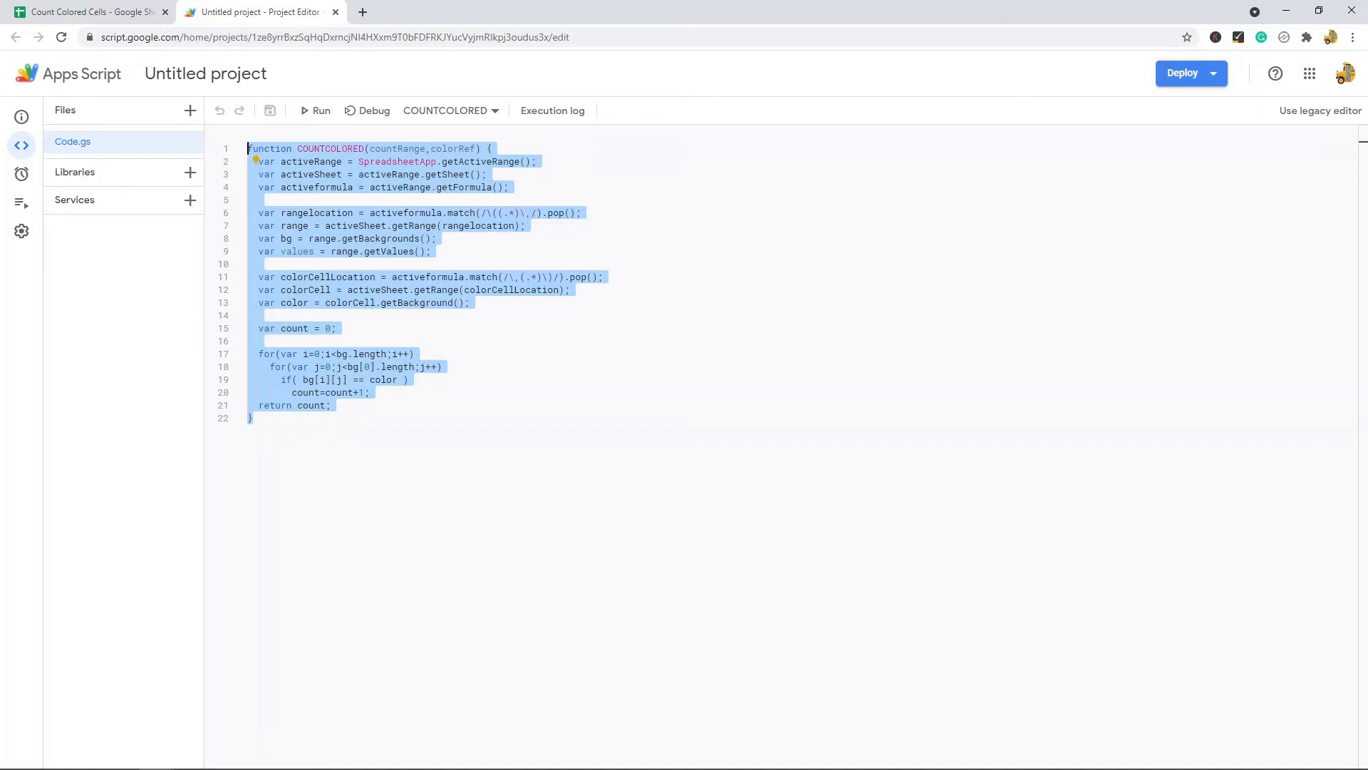
mouse_move(436, 212)
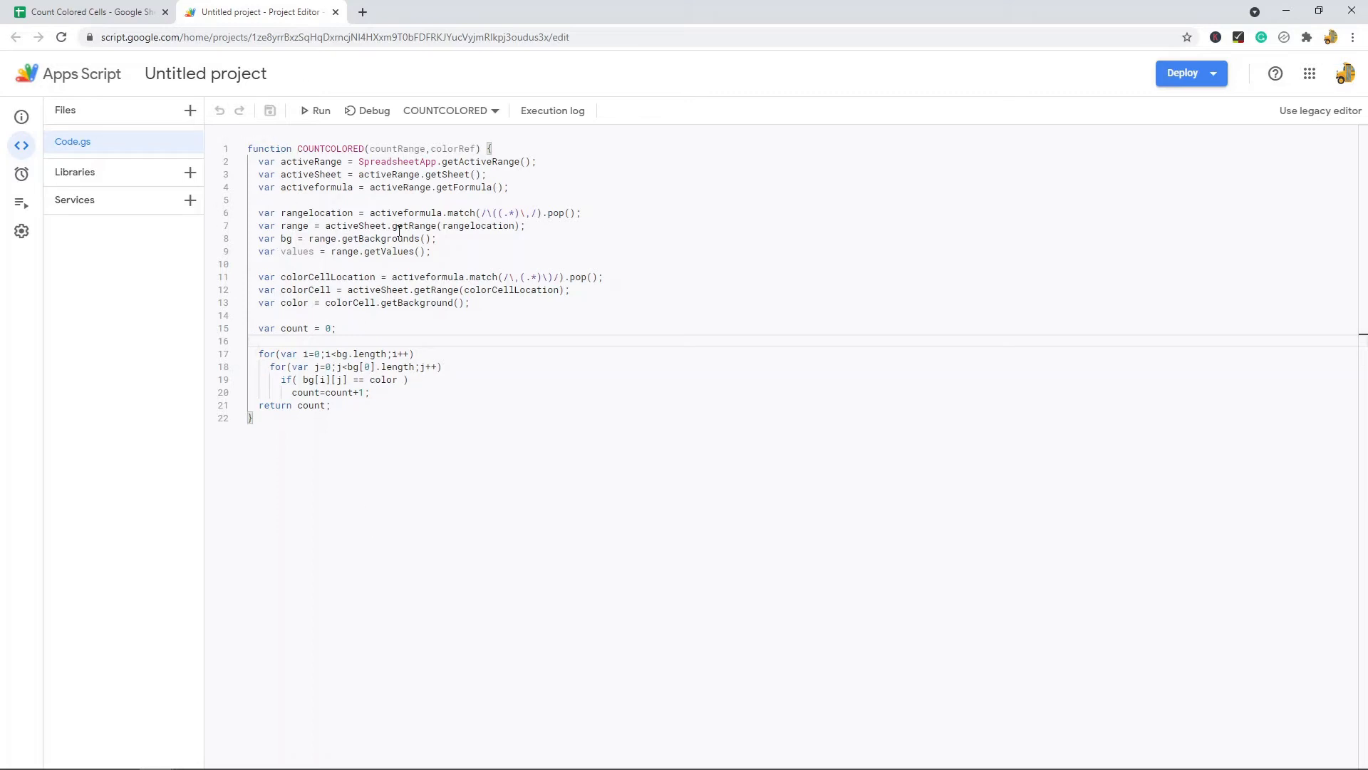
mouse_move(301, 141)
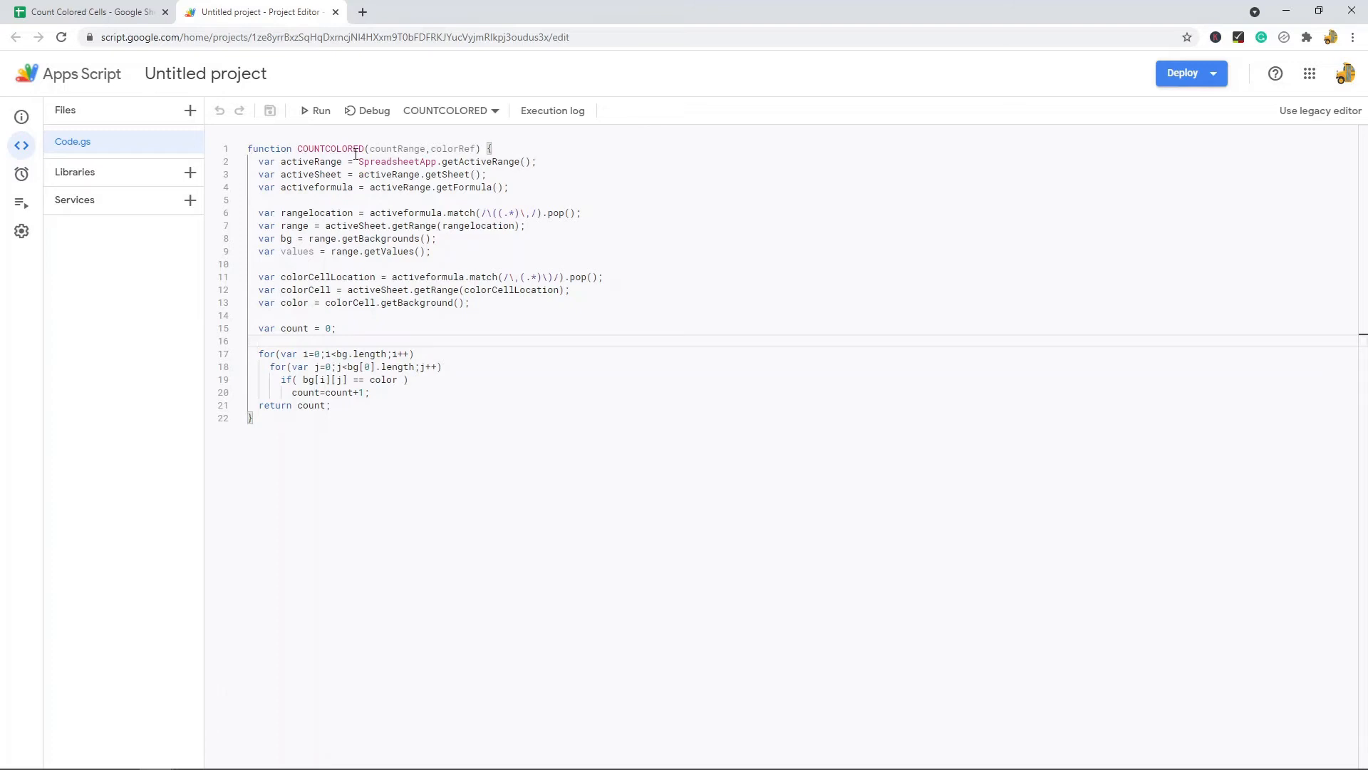
mouse_move(440, 198)
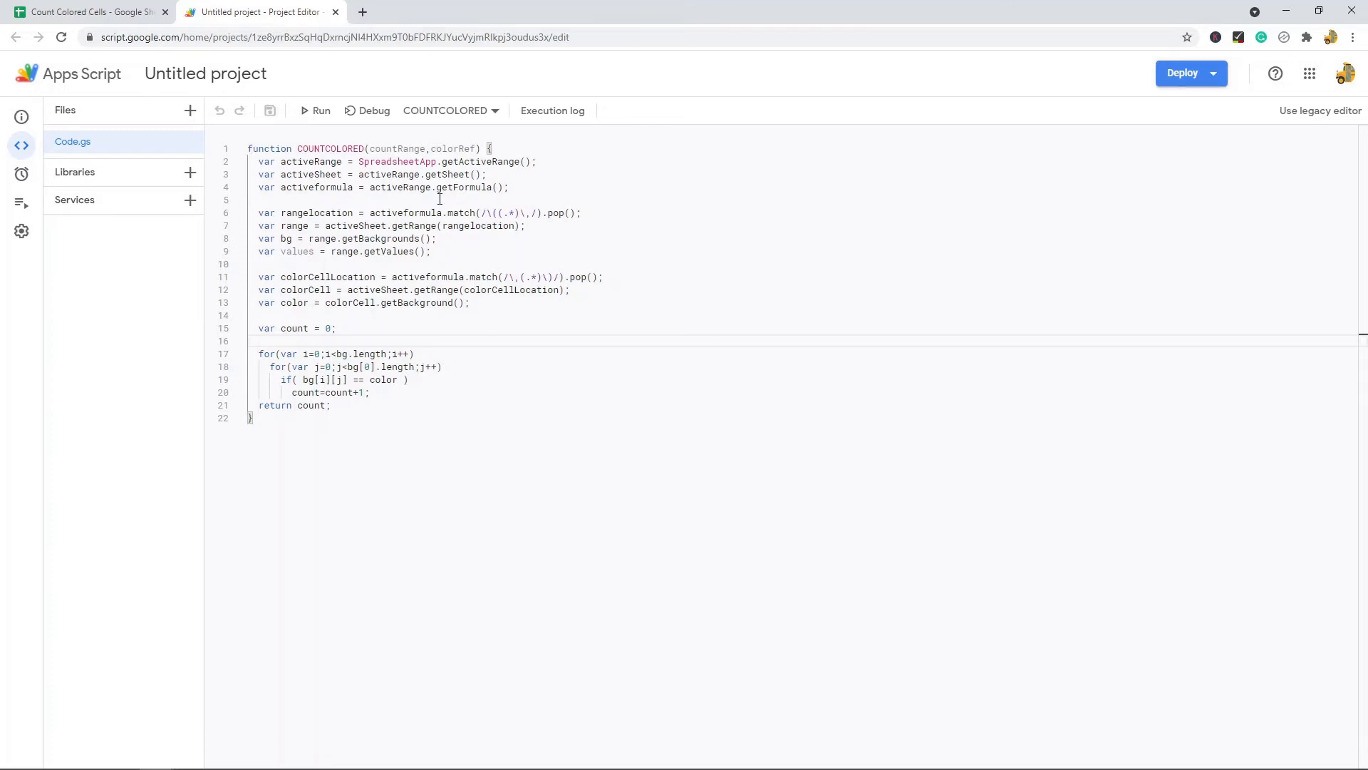
key(ctrl+a)
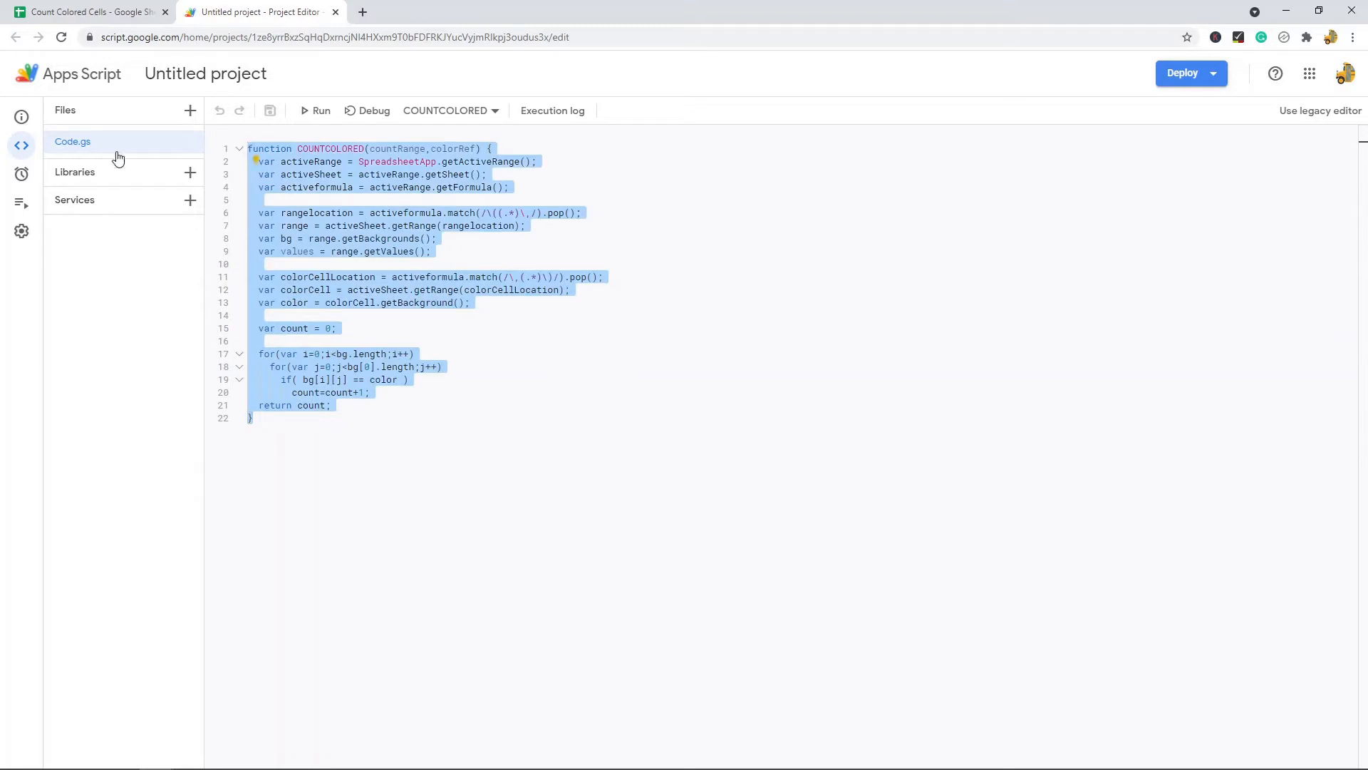
mouse_move(206, 73)
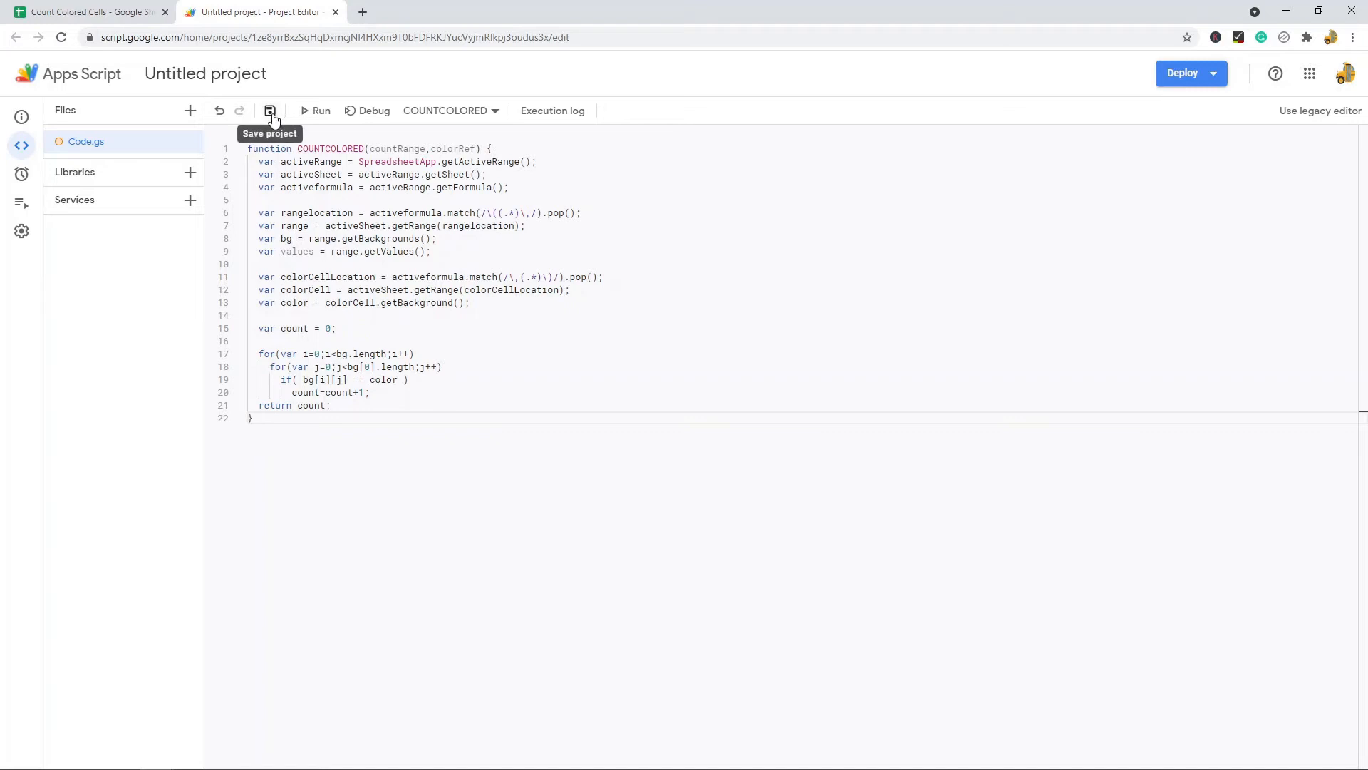
Save the Apps Script project holding the COUNTCOLORED function.
click(269, 111)
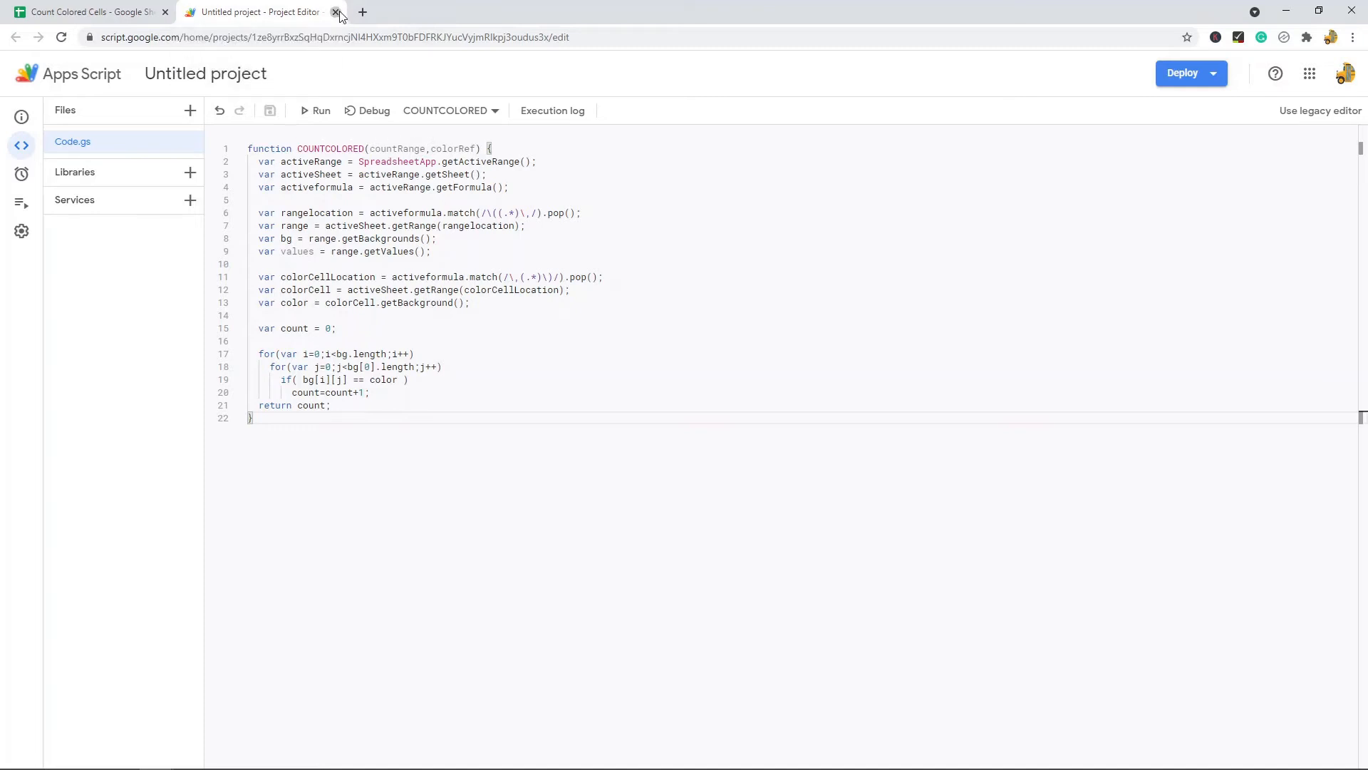
Return to the sheet, select result cell D2 showing 4, and bring up the Tools menu.
click(336, 12)
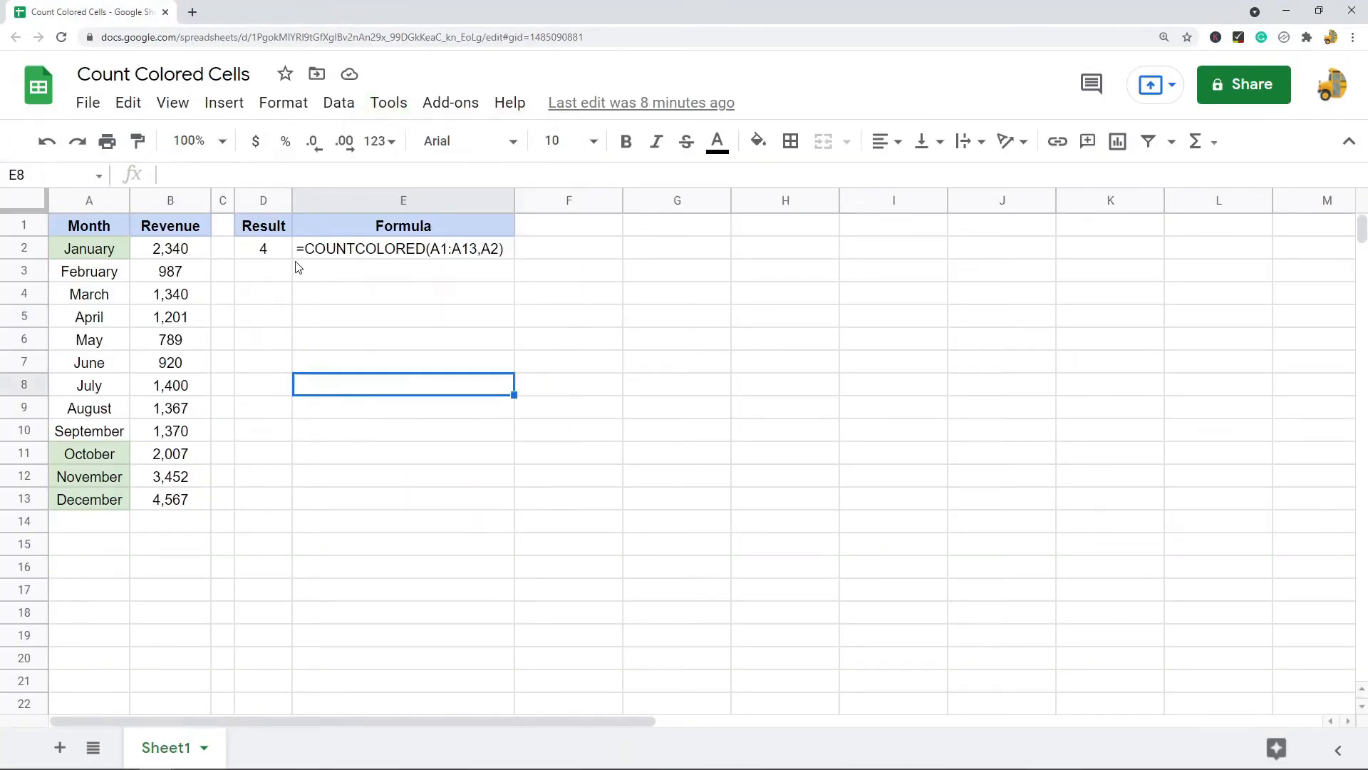
mouse_move(386, 273)
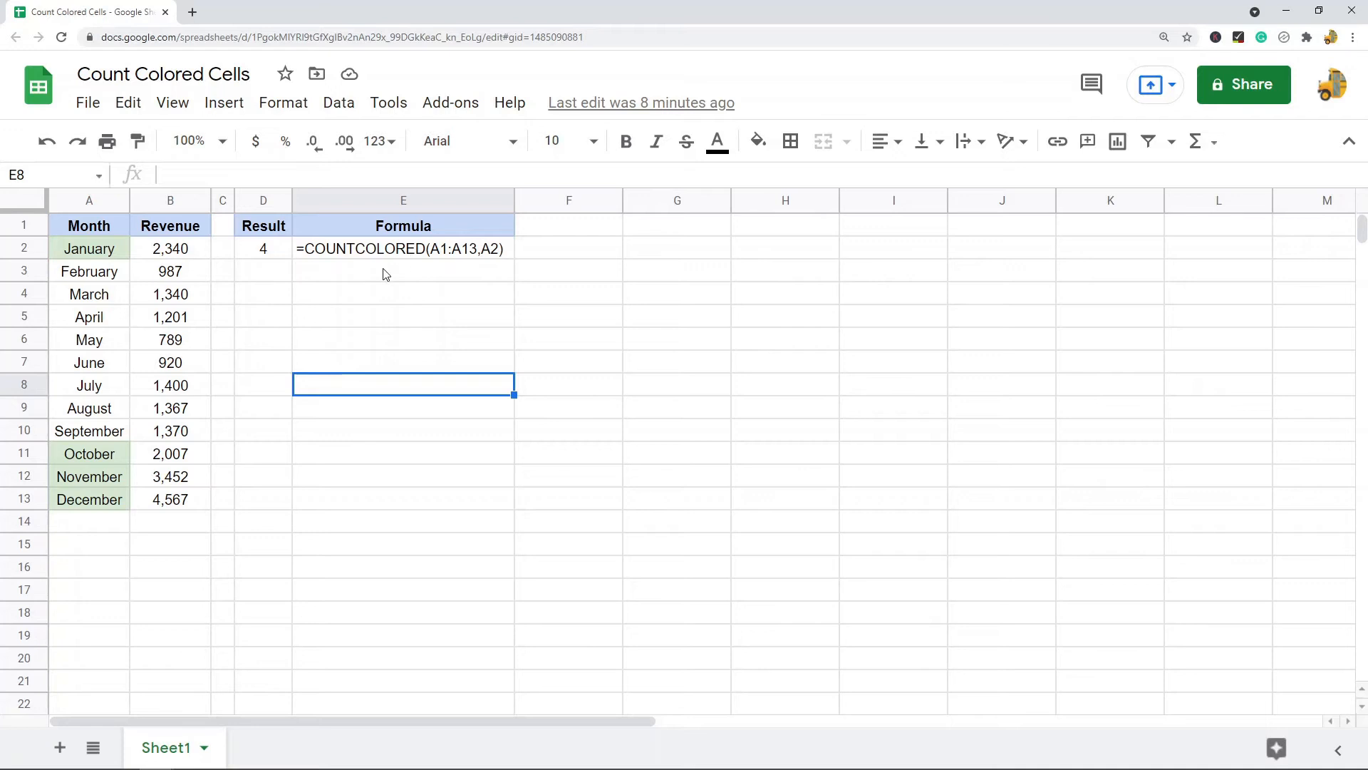
click(263, 248)
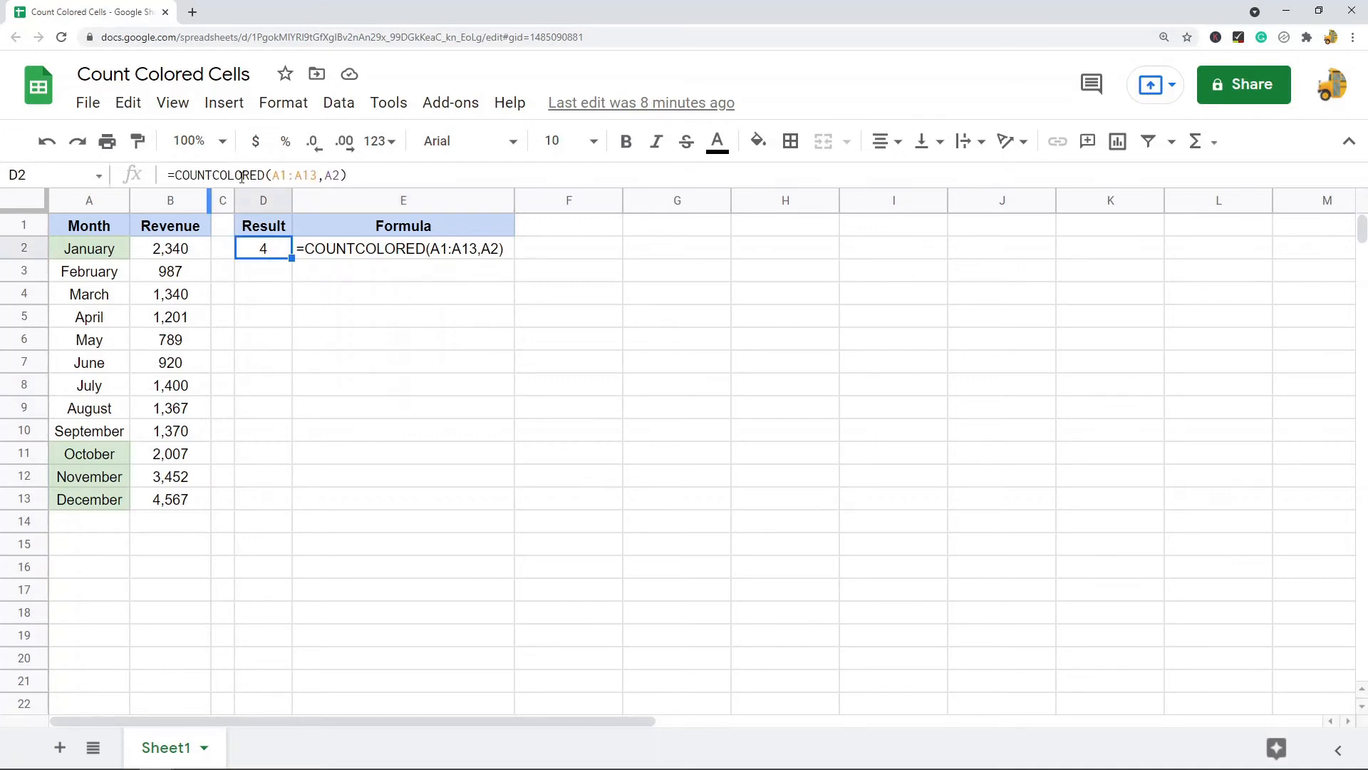
click(387, 102)
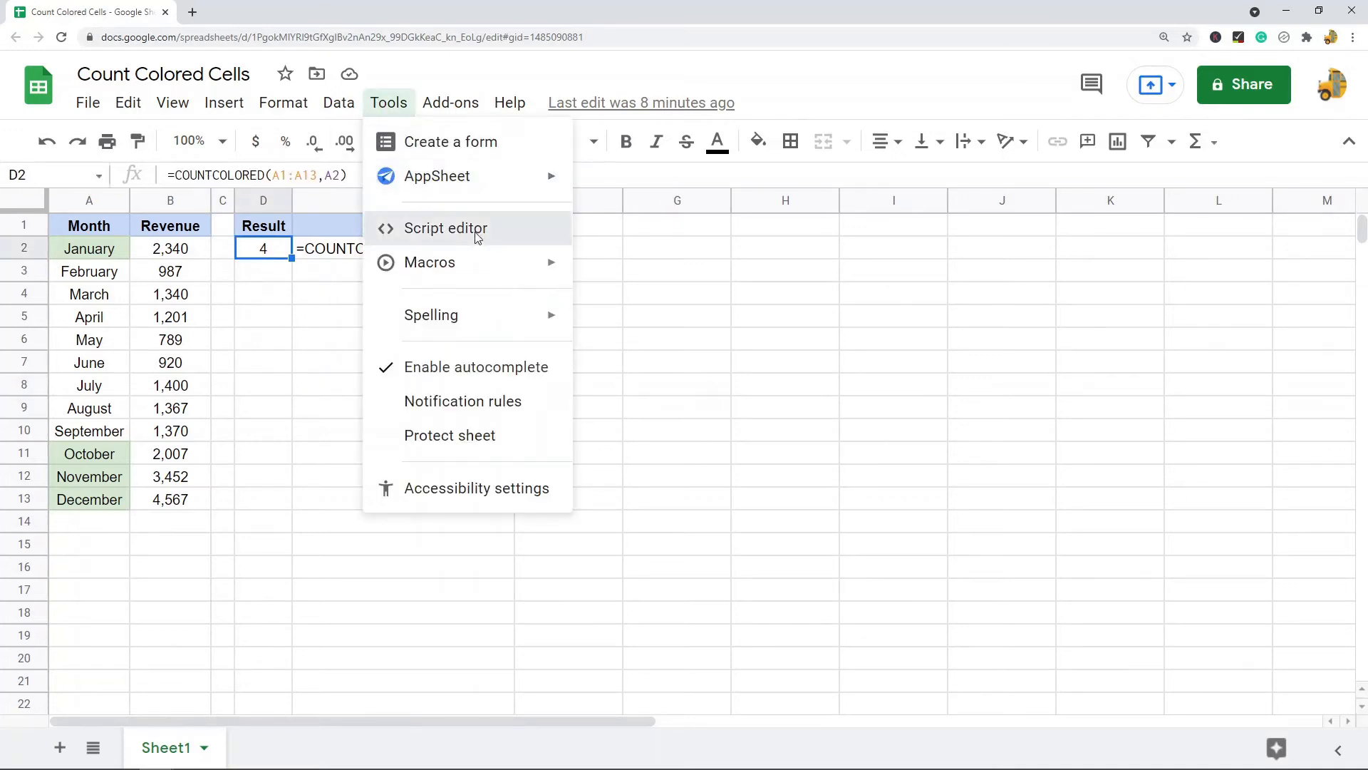
click(445, 228)
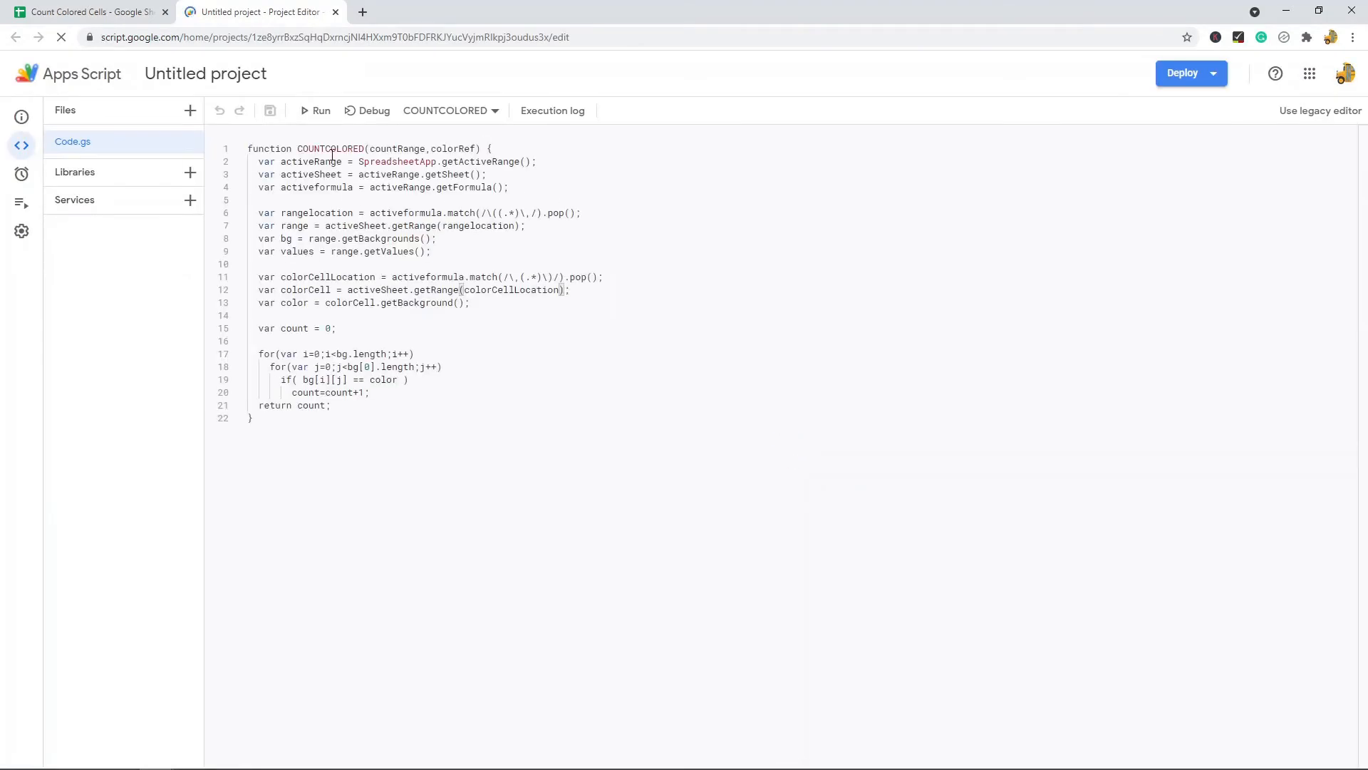
double_click(330, 148)
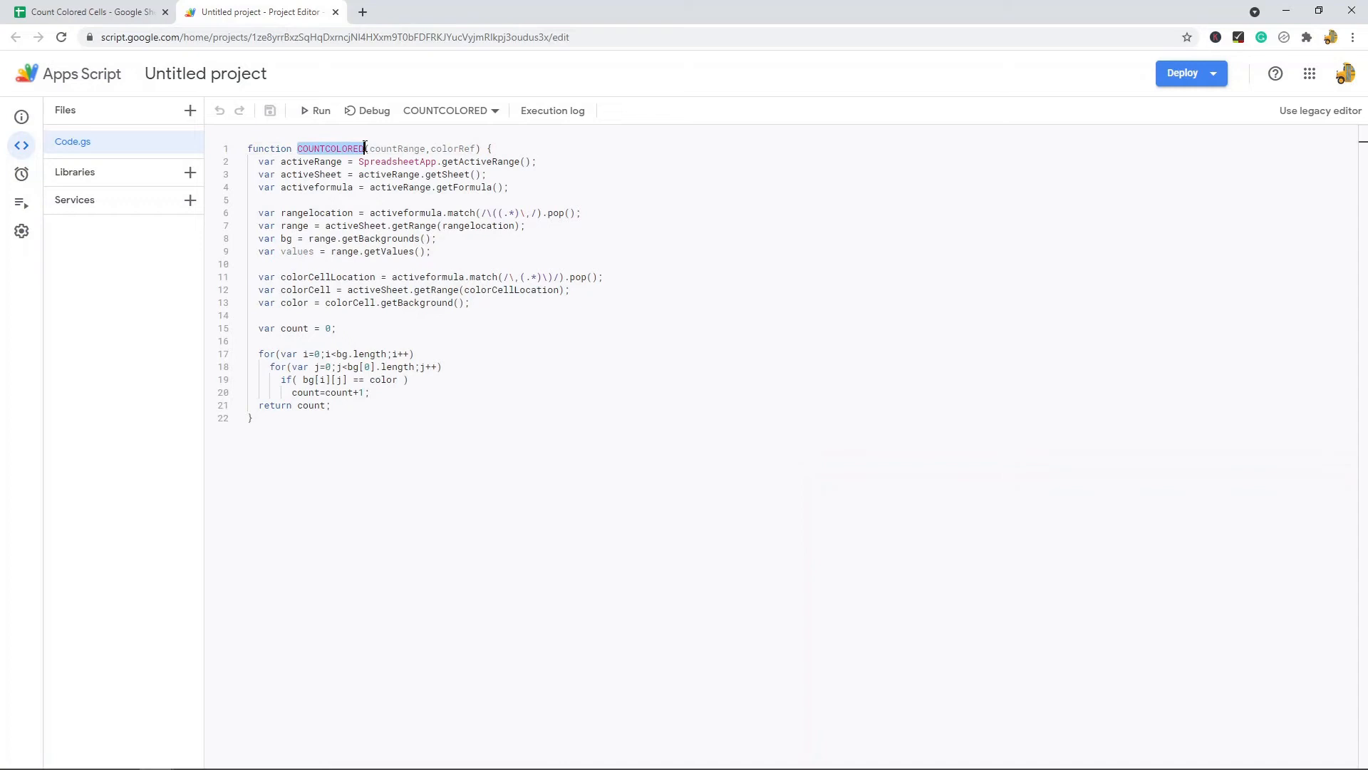
key(ctrl+a)
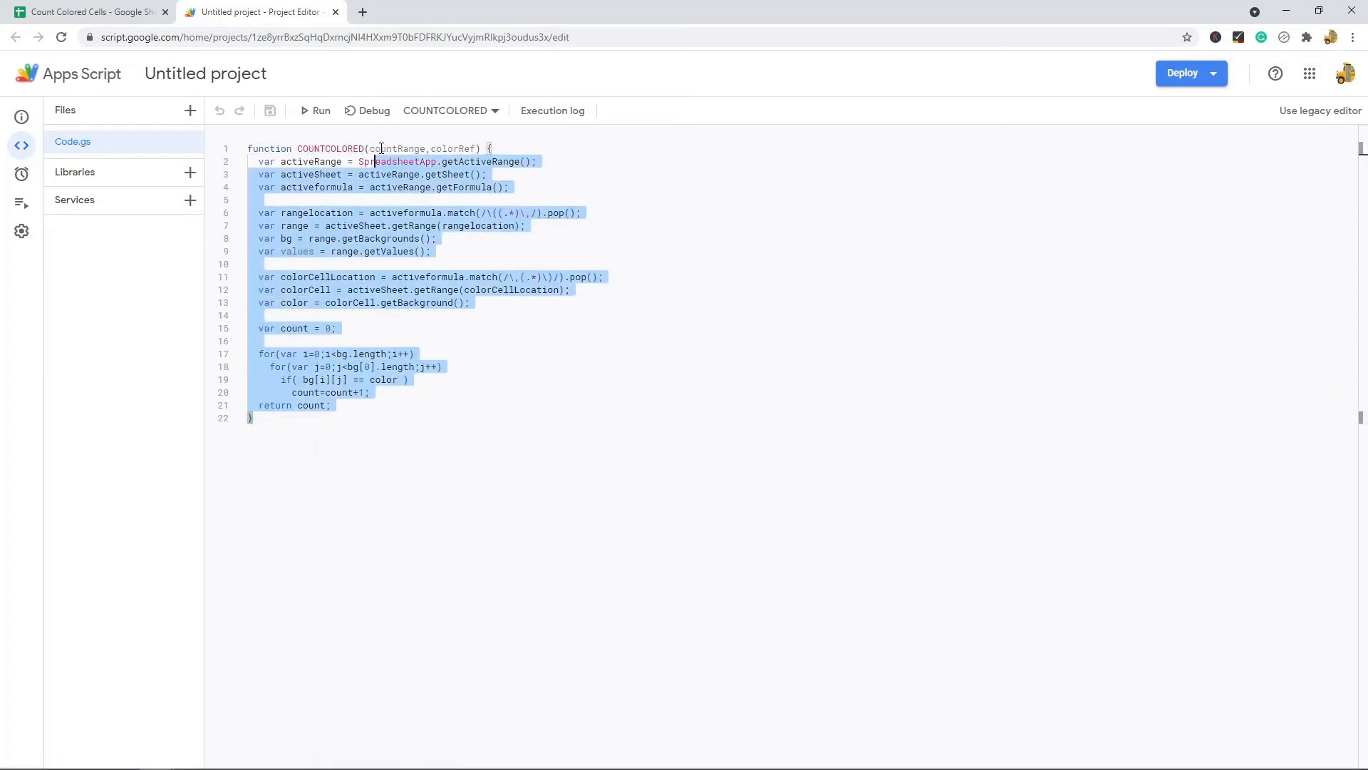
click(86, 11)
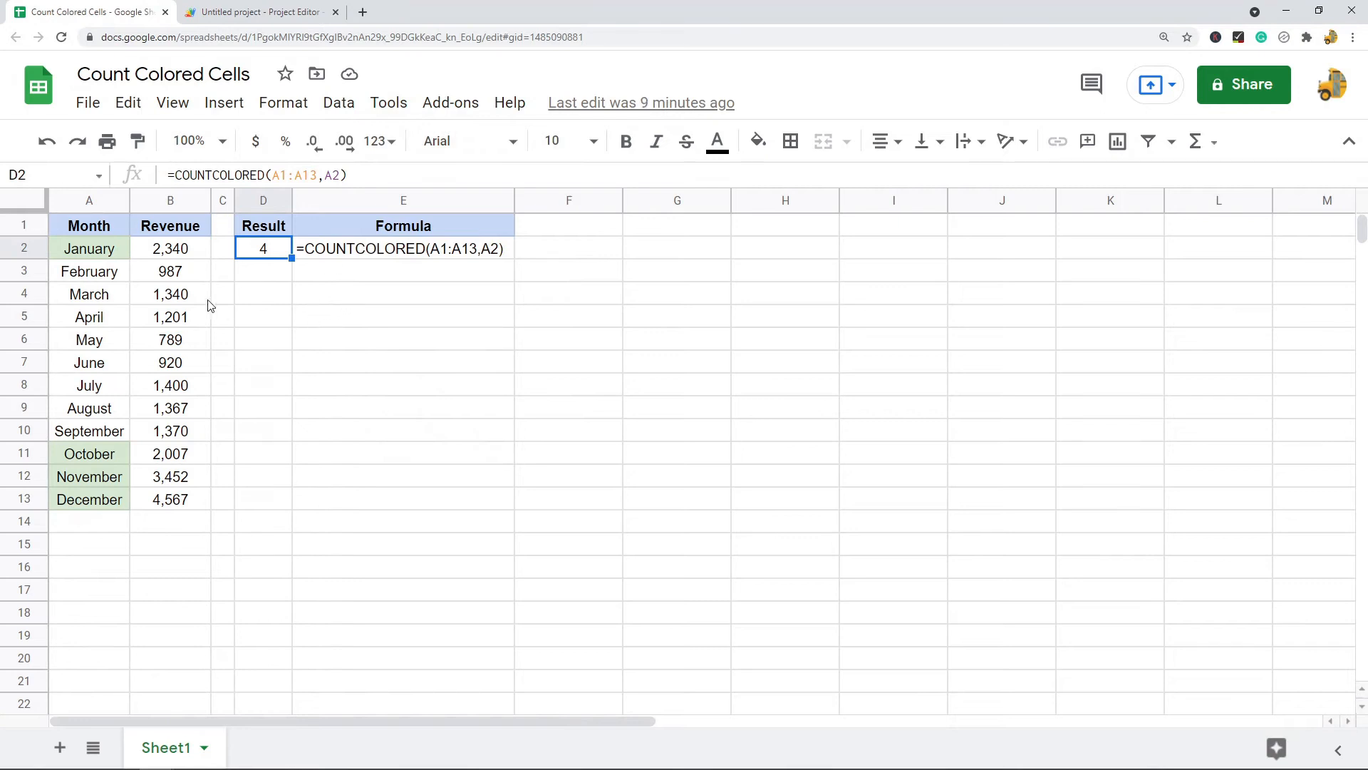
mouse_move(280, 179)
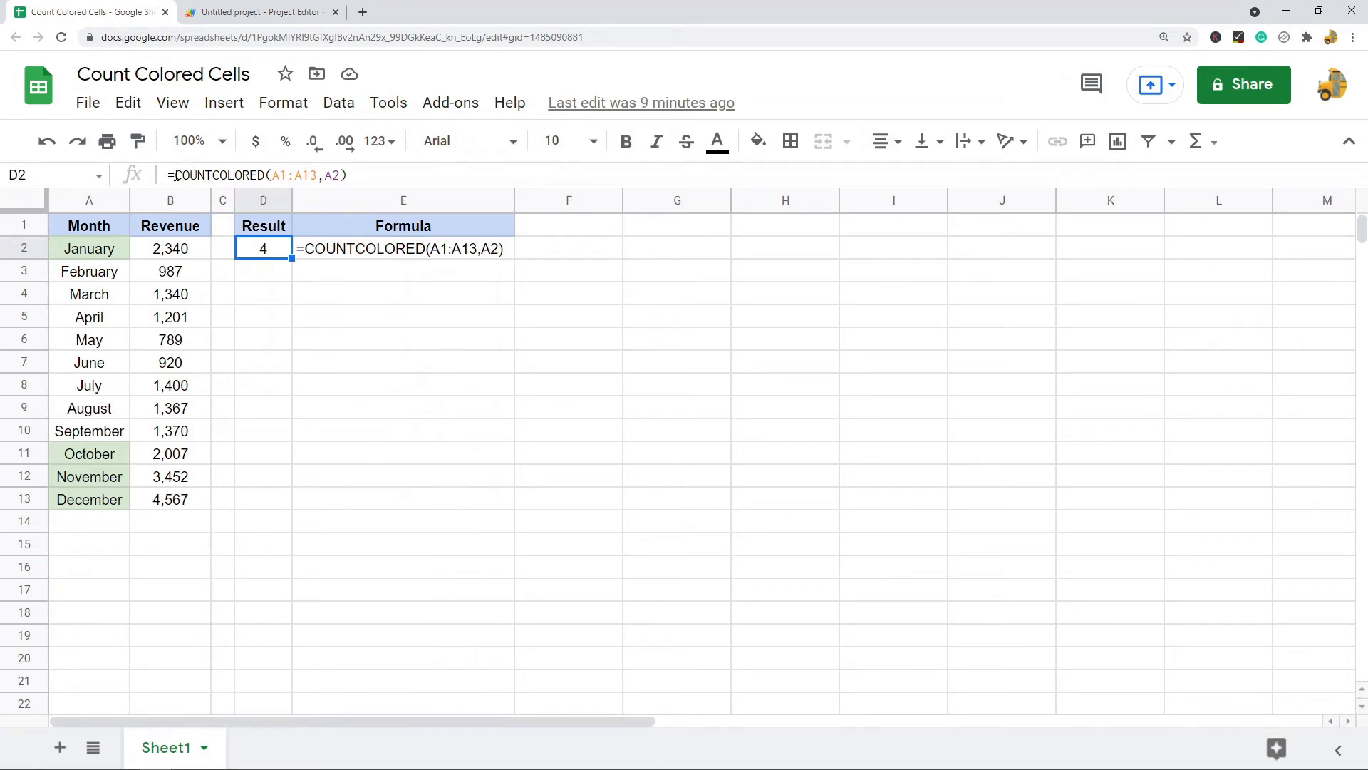
double_click(263, 248)
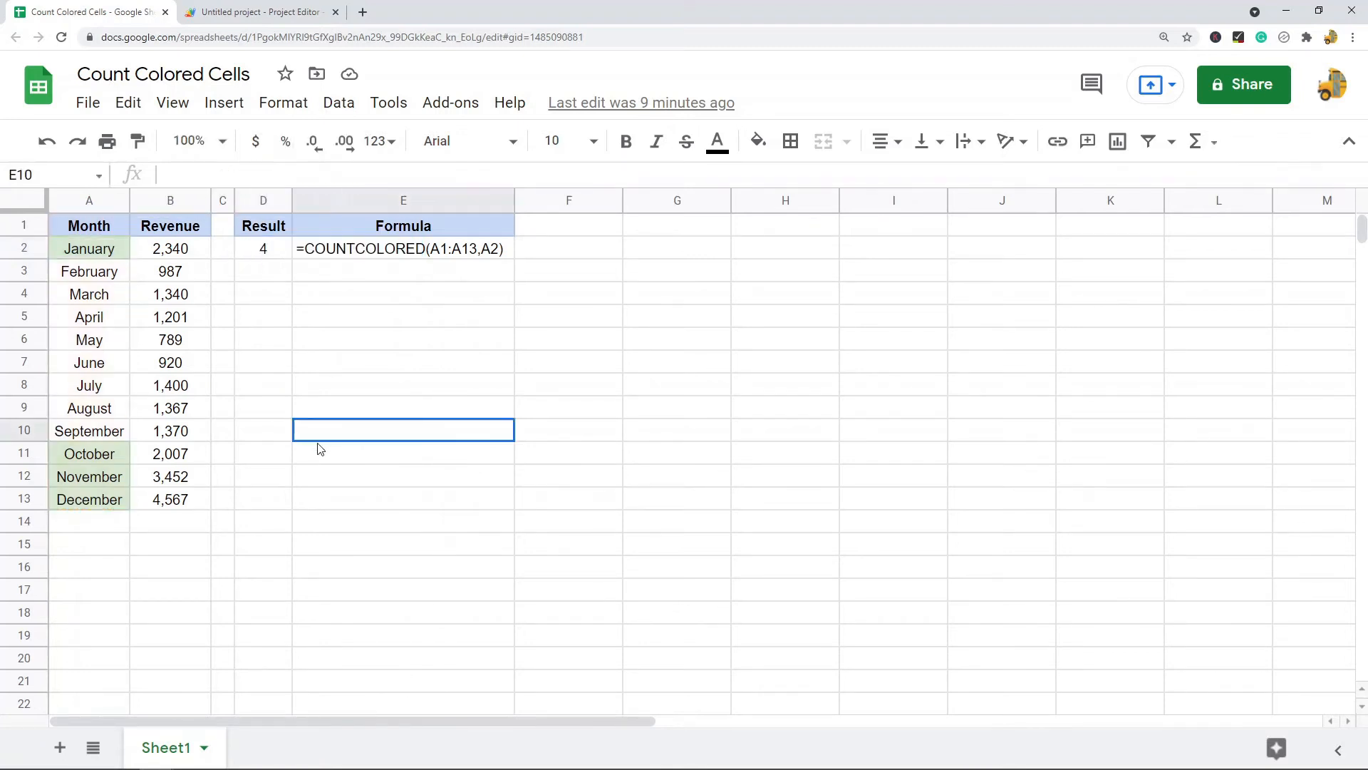
Fill the March, May and August cells (A4, A6, A9) with yellow.
click(402, 361)
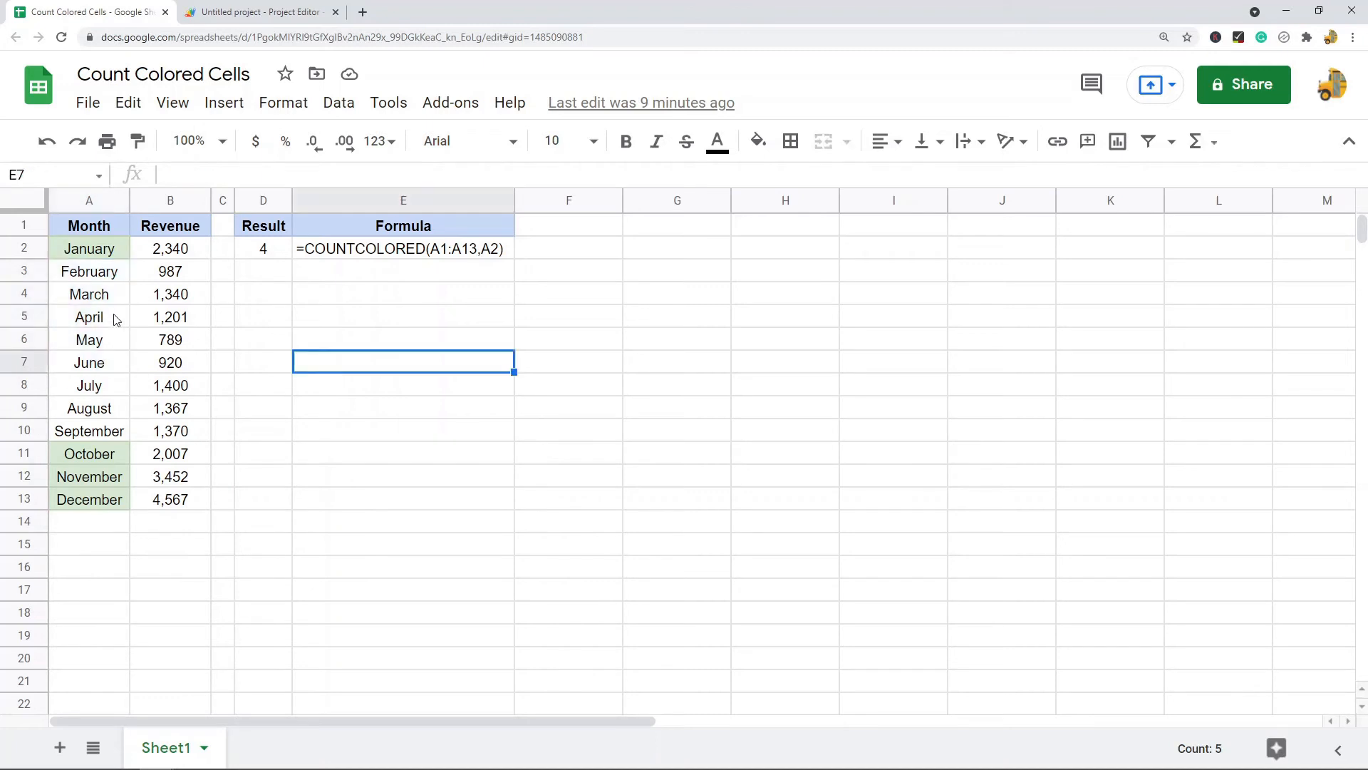
click(752, 141)
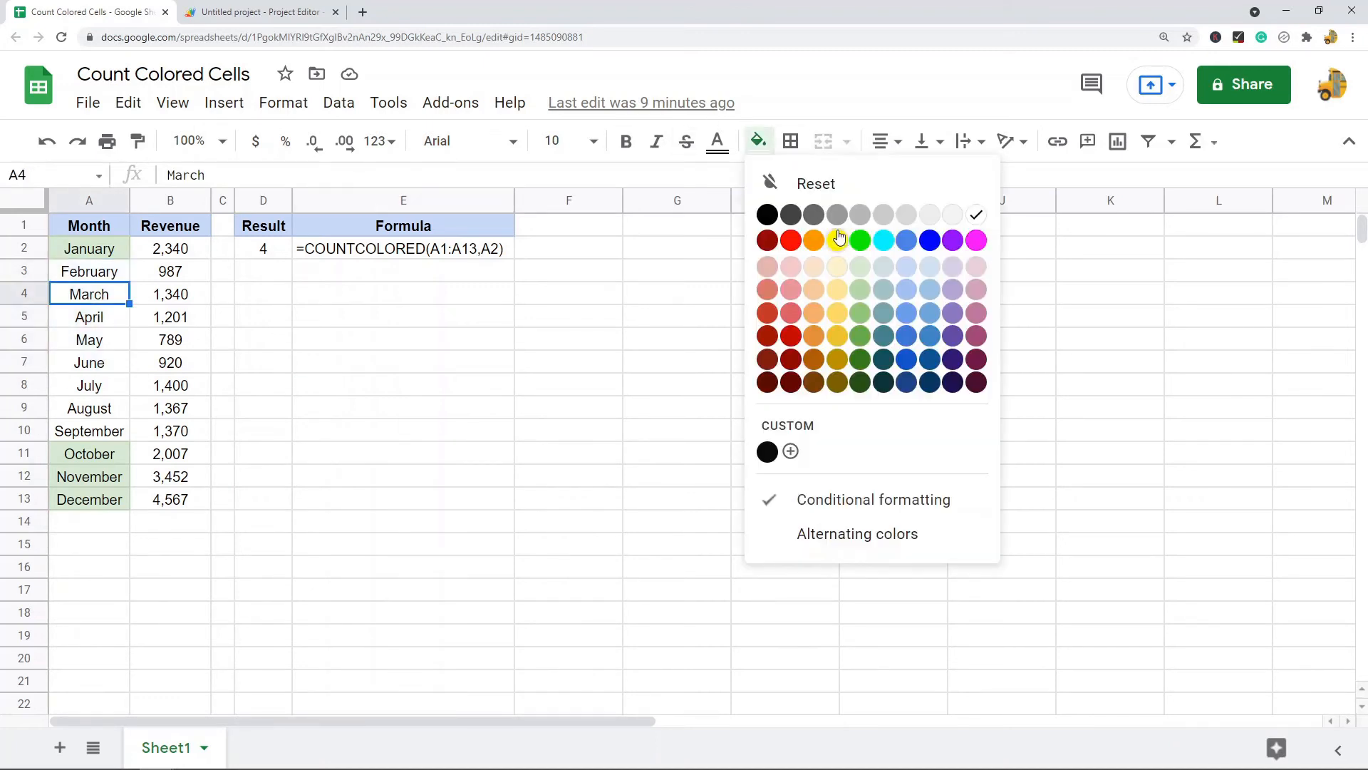
click(837, 239)
text(=)
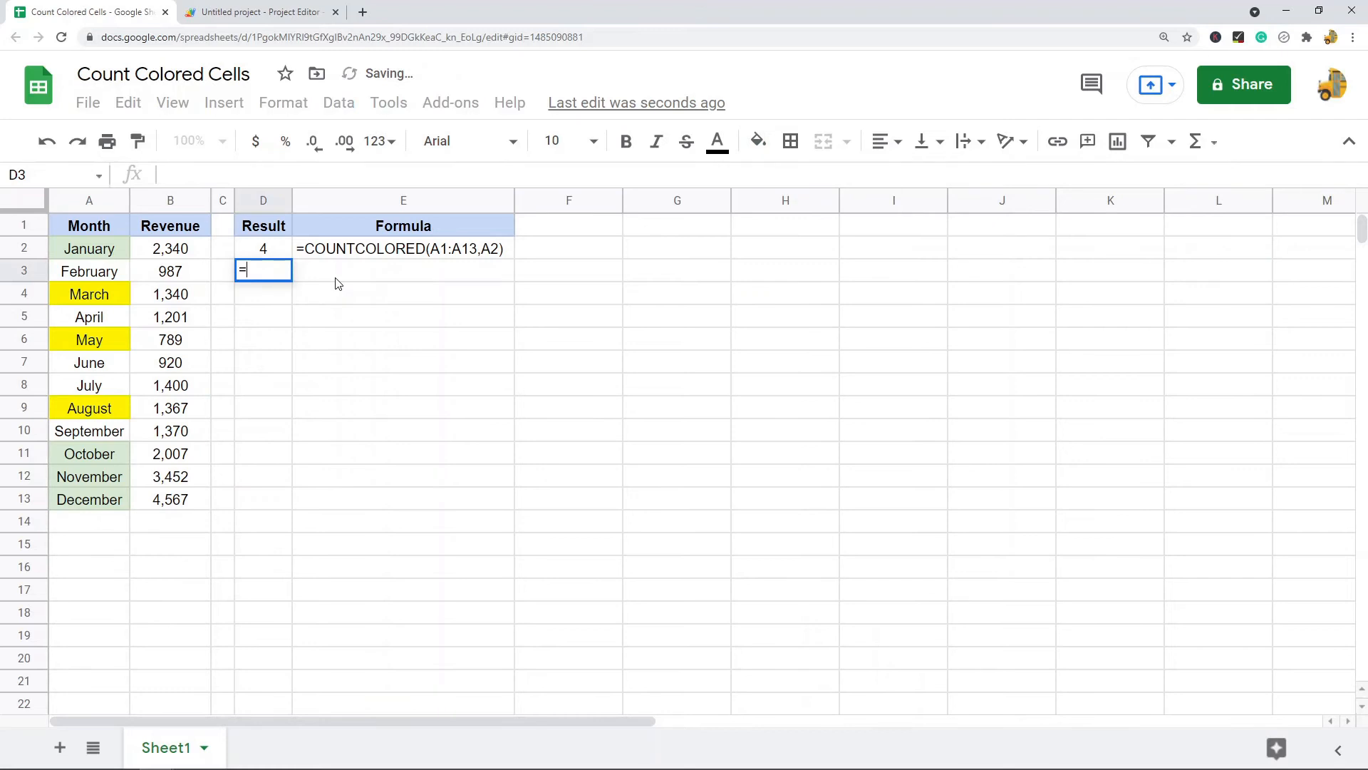
Enter =COUNTCOLORED(A2:A13,A4) in D3, returning 3 for the yellow months, then view D2's formula.
text(countco)
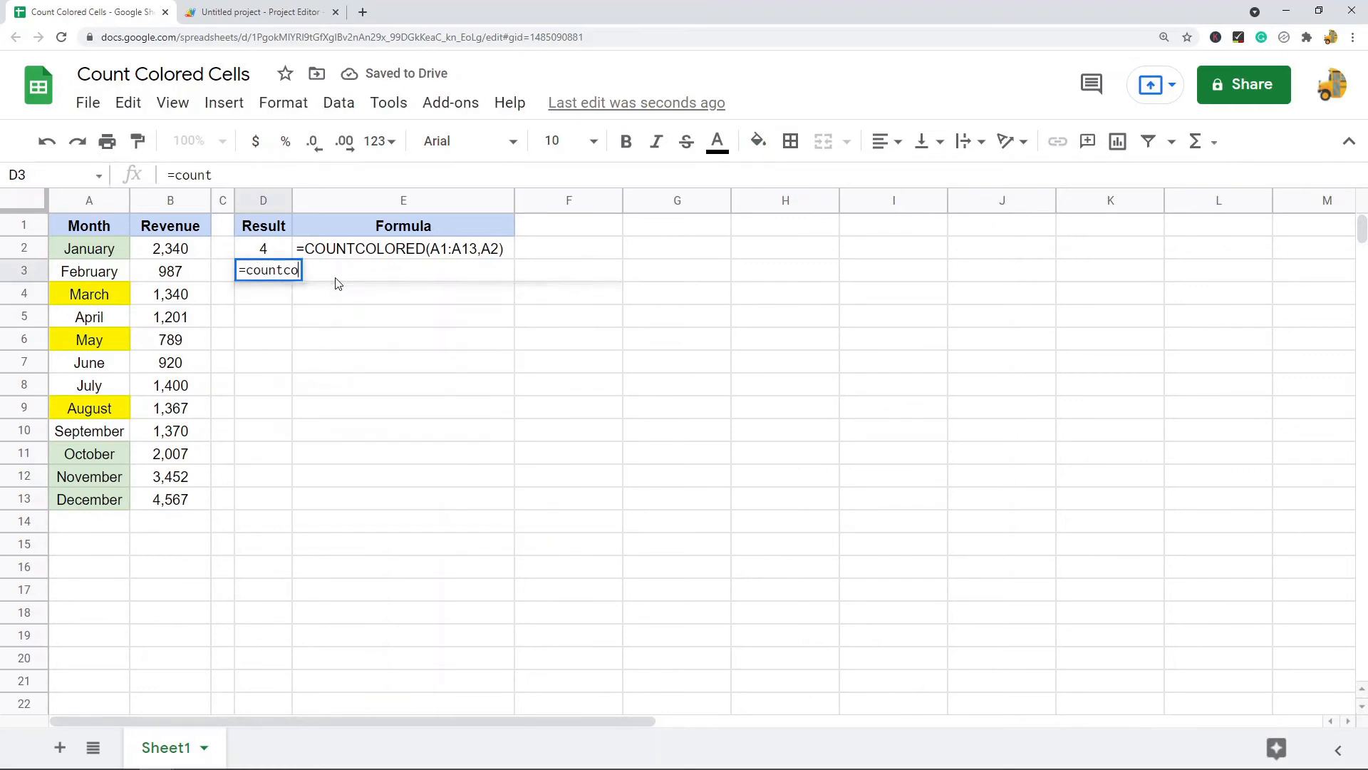
key(Return)
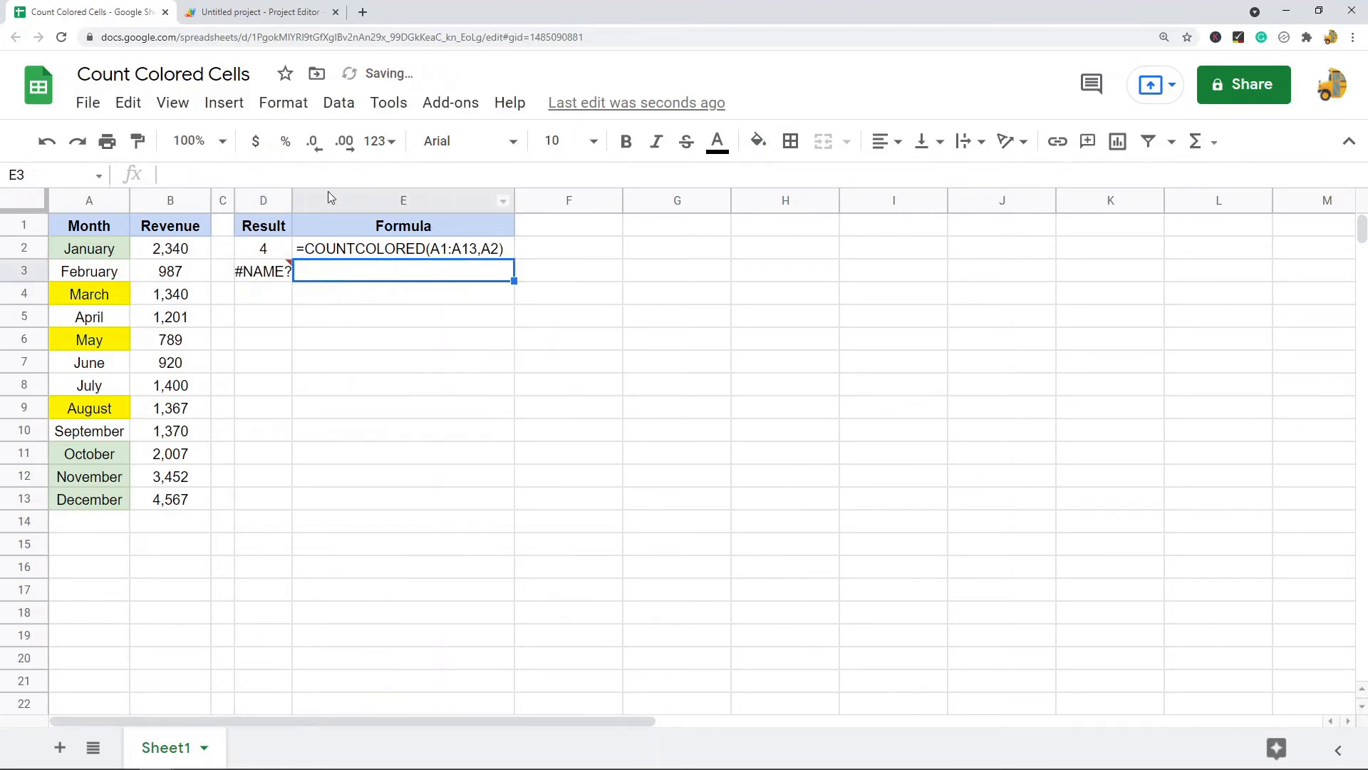
text(=countcolored)
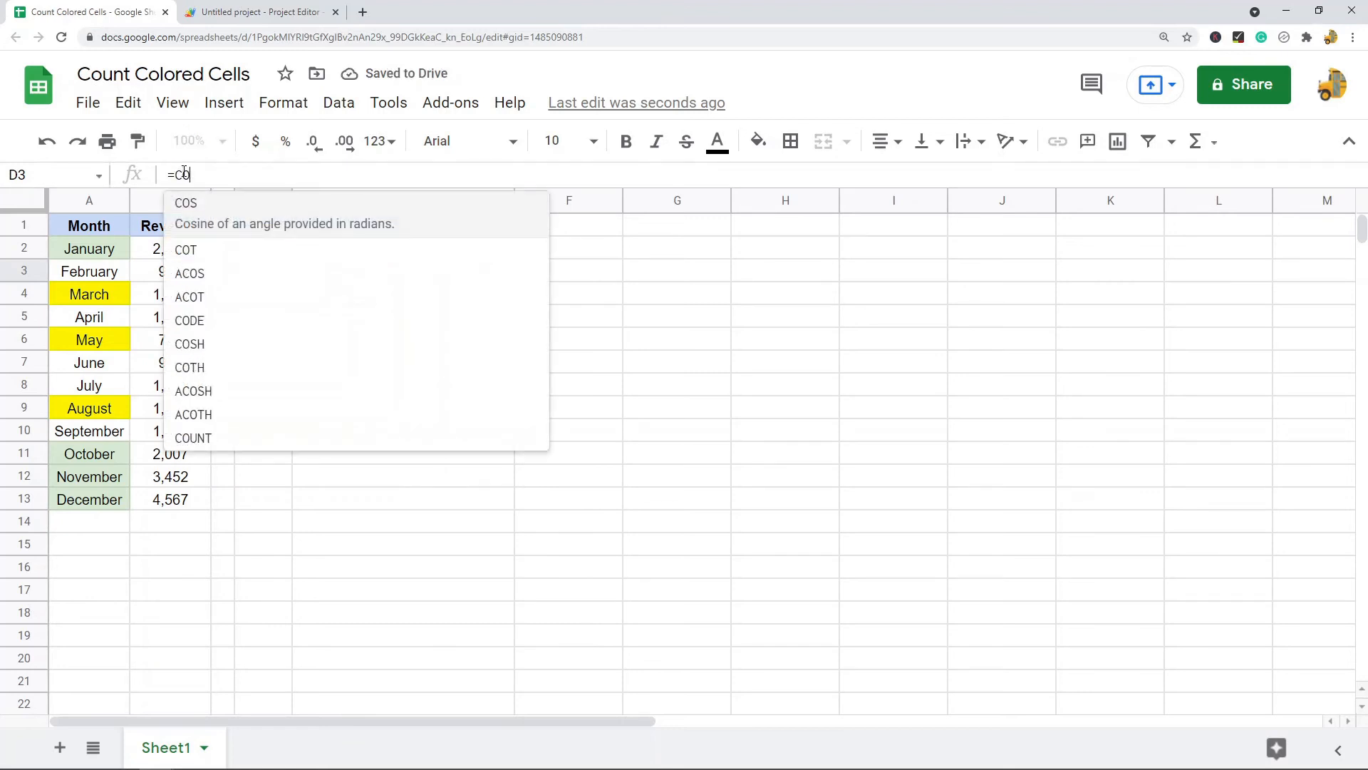
text(UNTCOLORED)
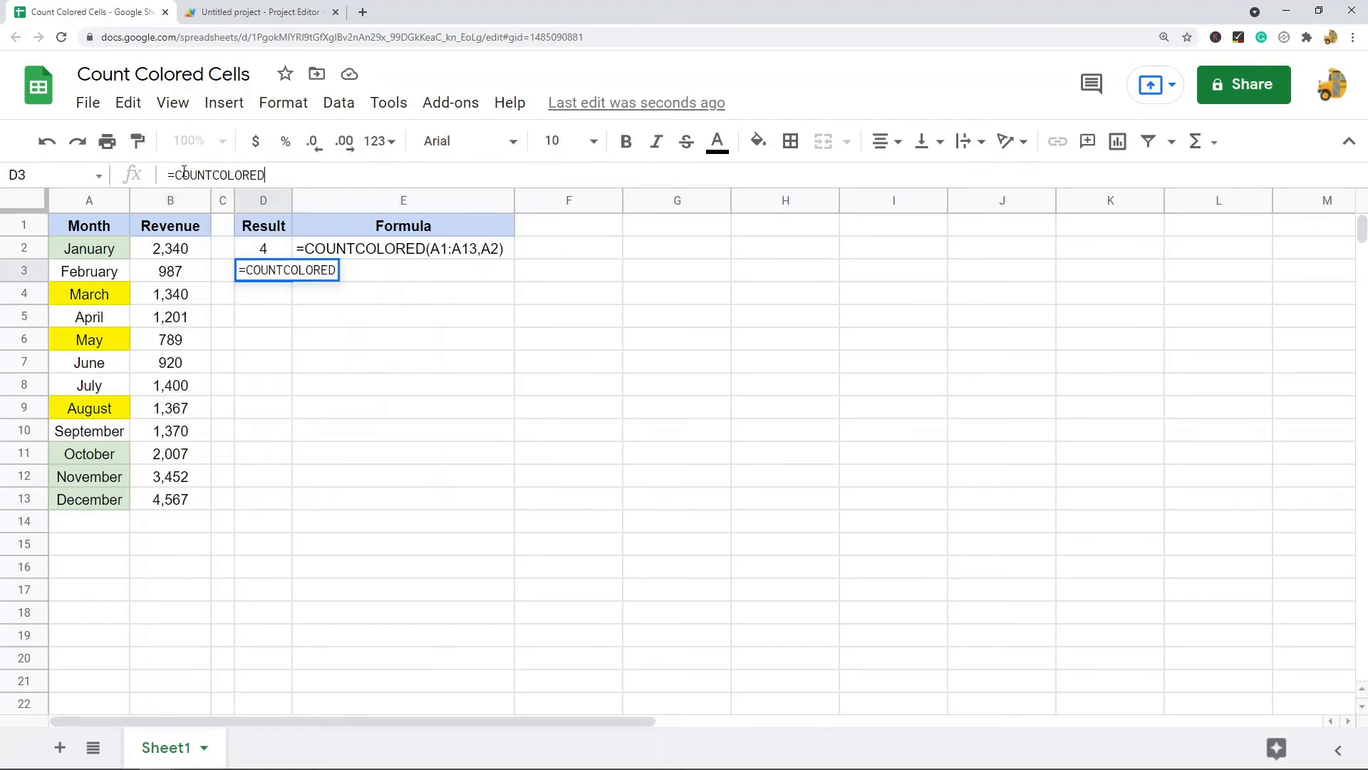
text((A2:A13)
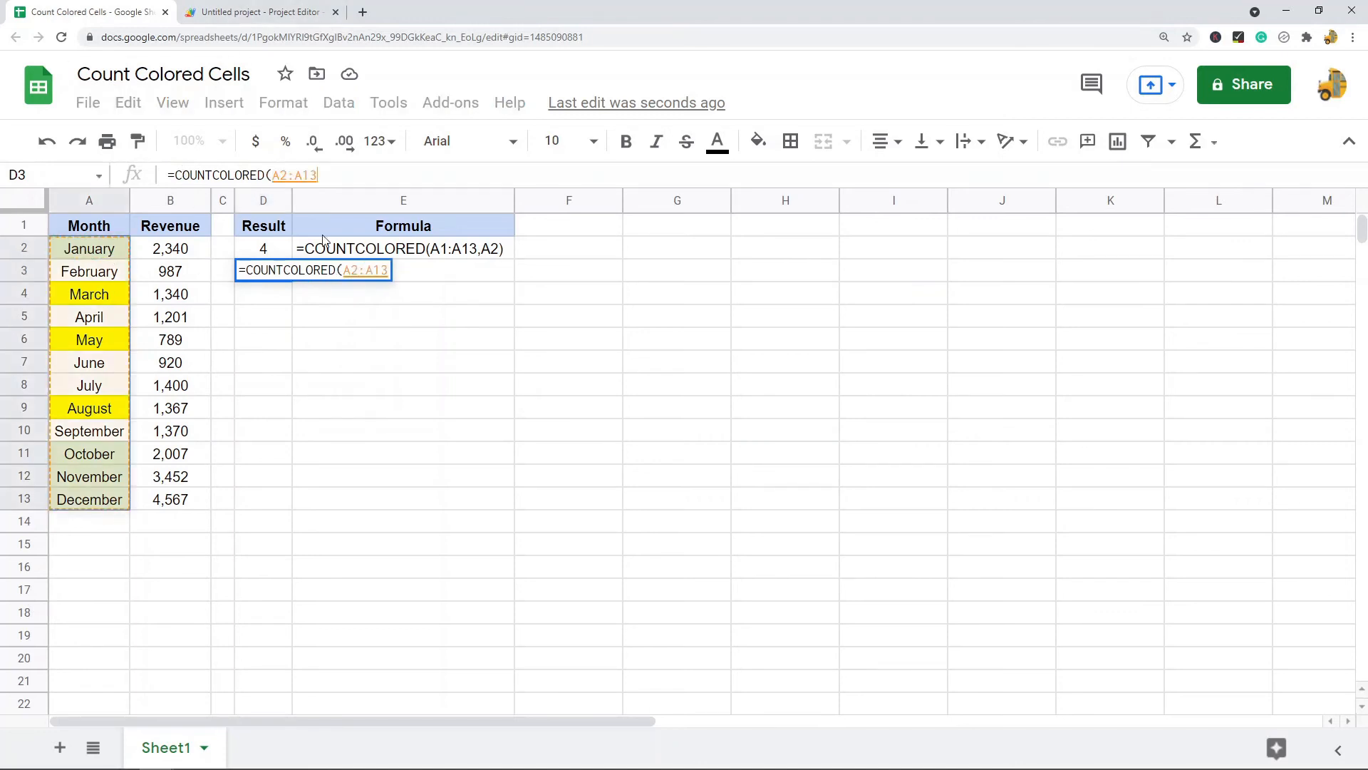
text(,)
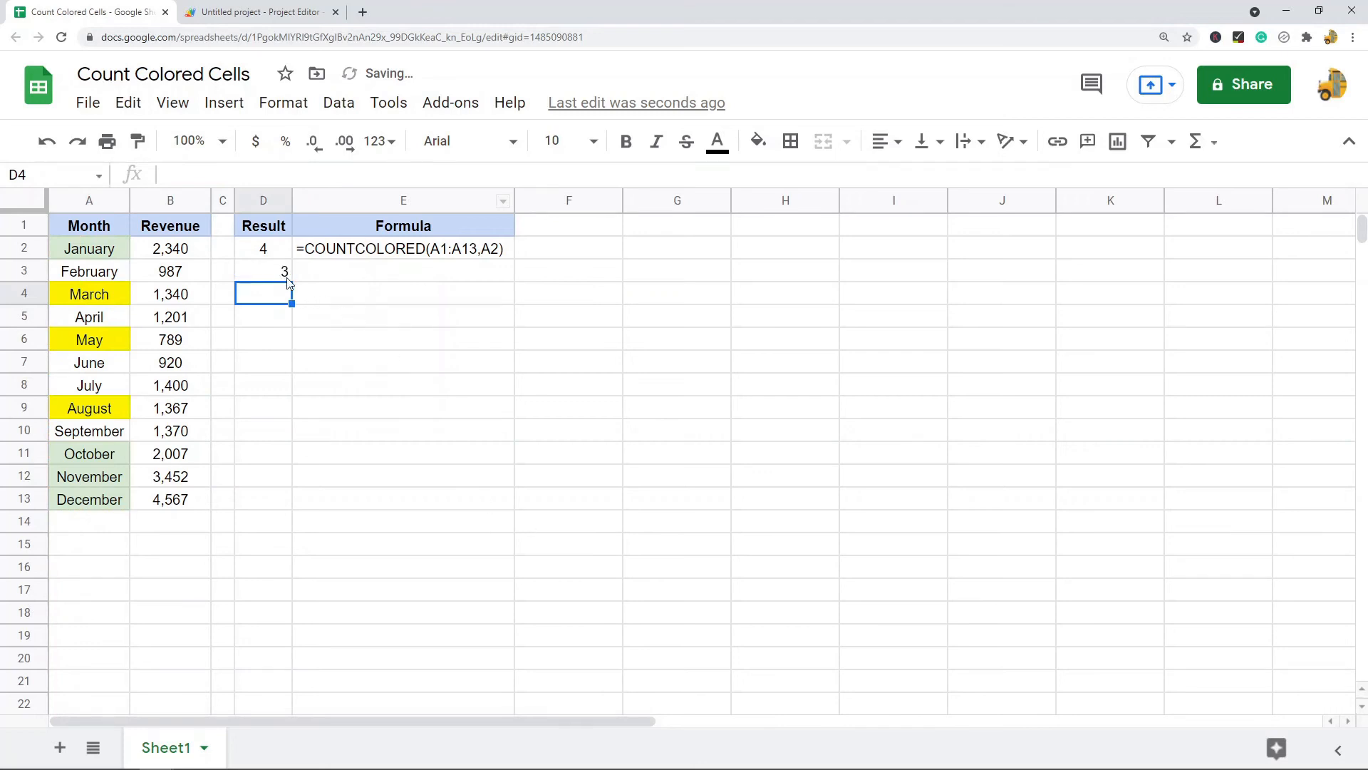
click(263, 248)
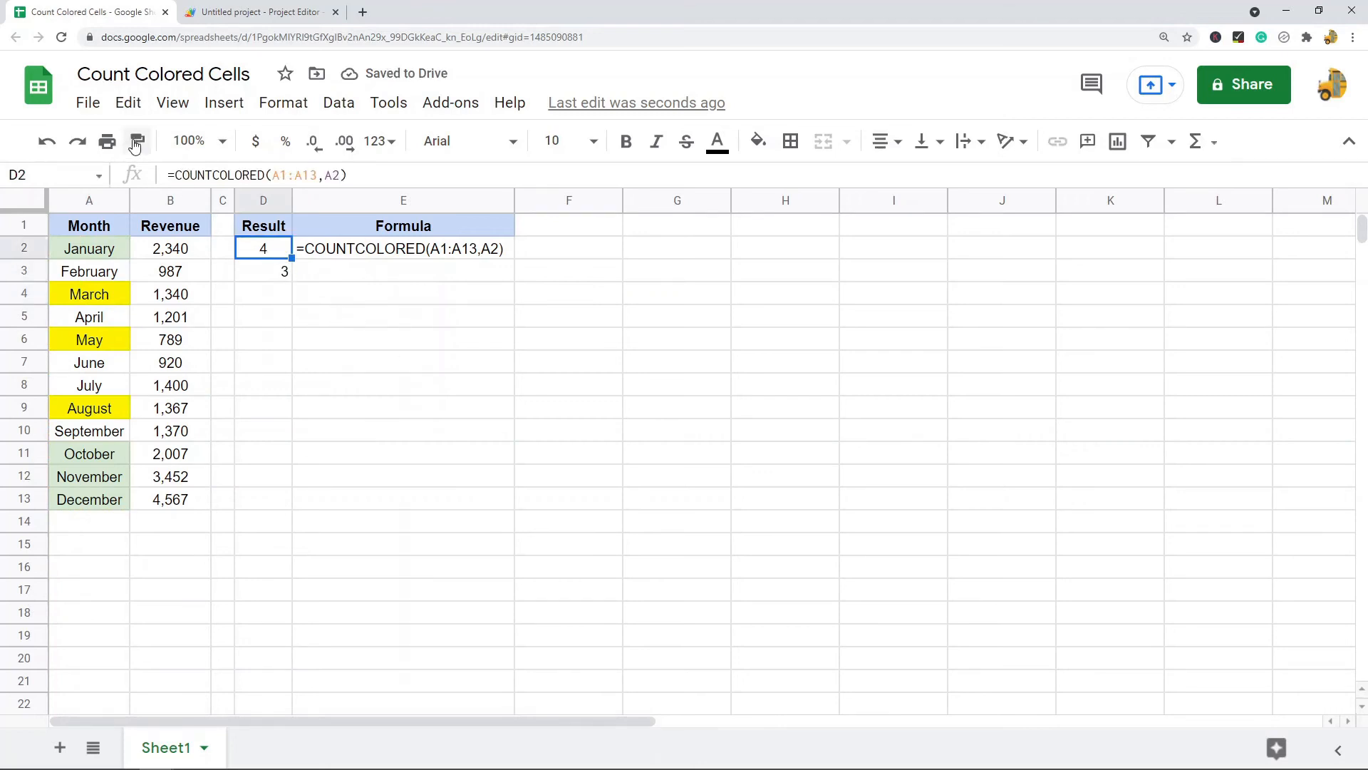
click(88, 292)
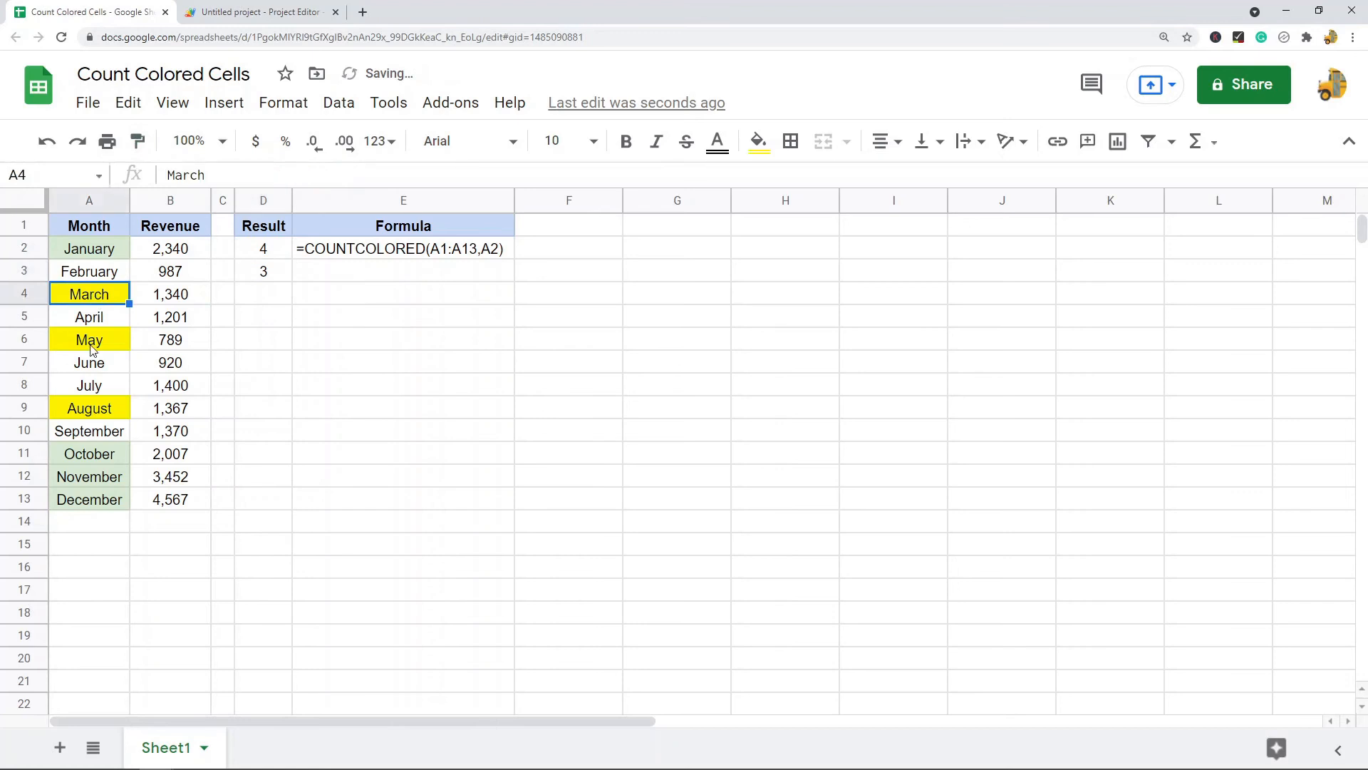
click(263, 271)
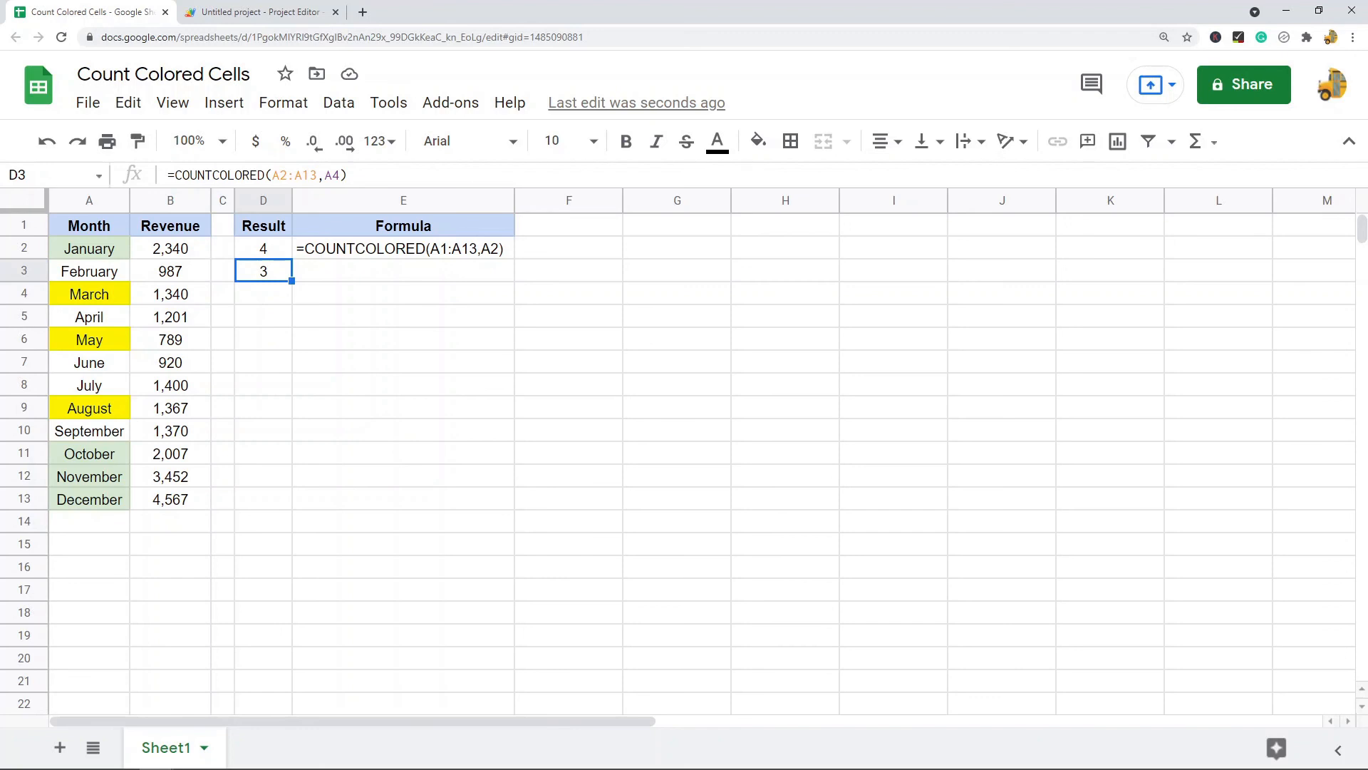
mouse_move(392, 377)
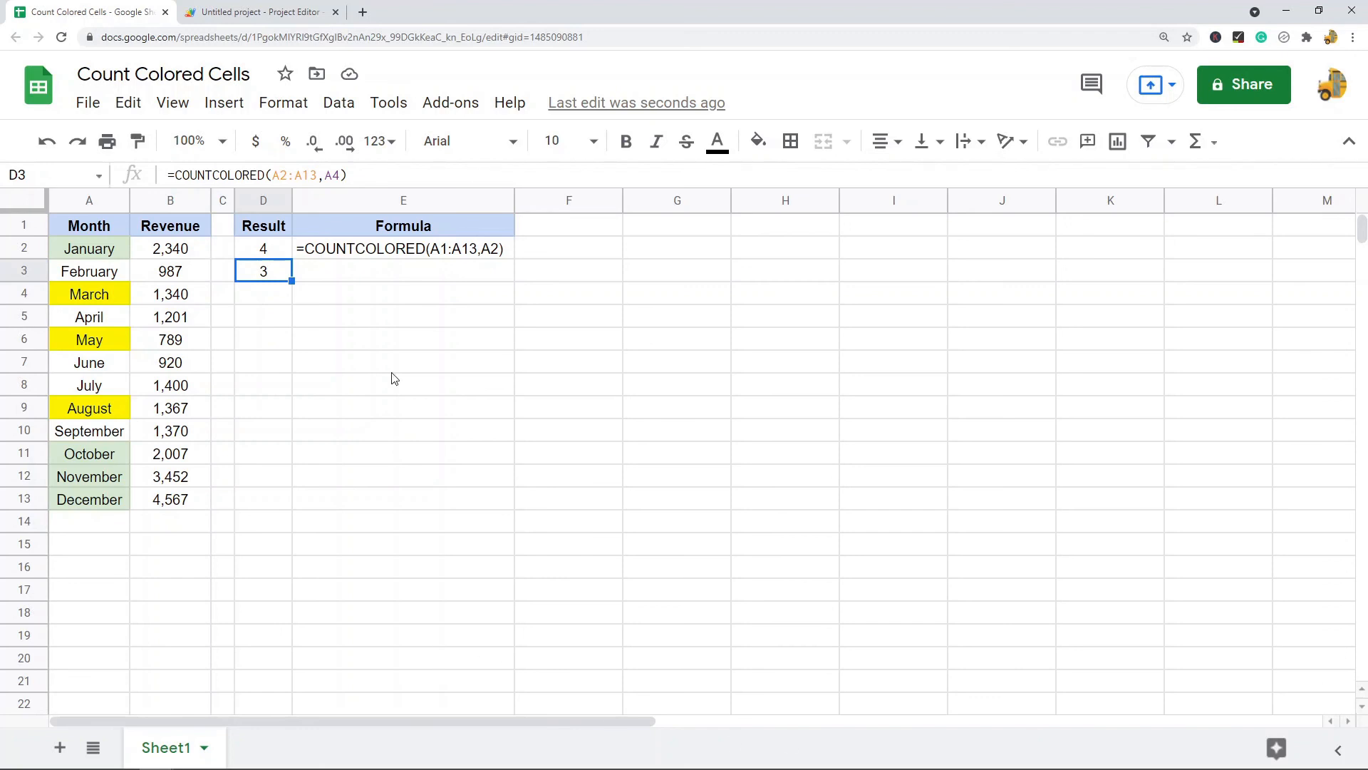
click(402, 248)
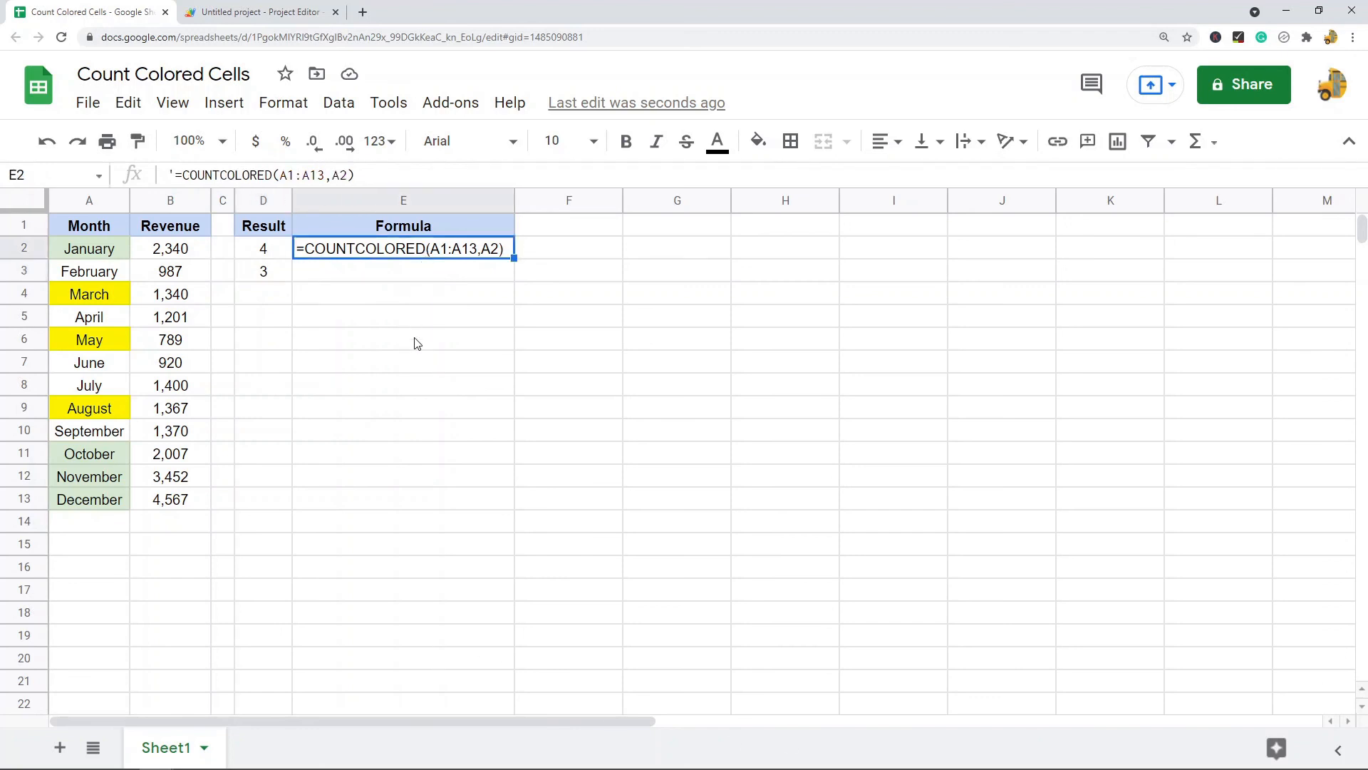